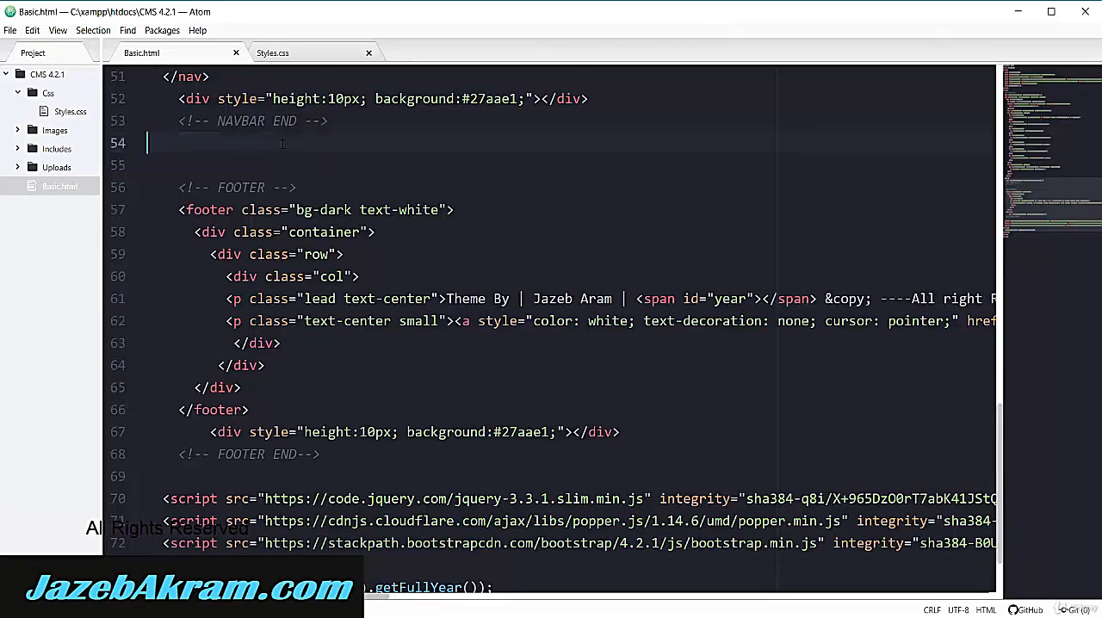
Add a HEADER comment and Emmet-expand header, div.container and div.row
type("<!-- HEADER -->")
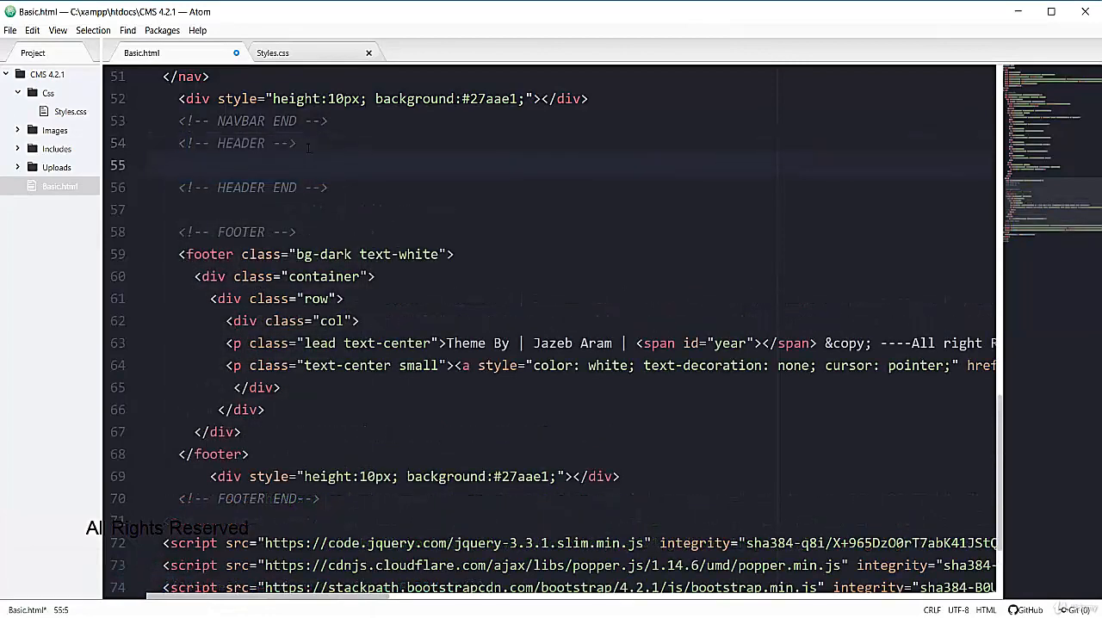
type("header>")
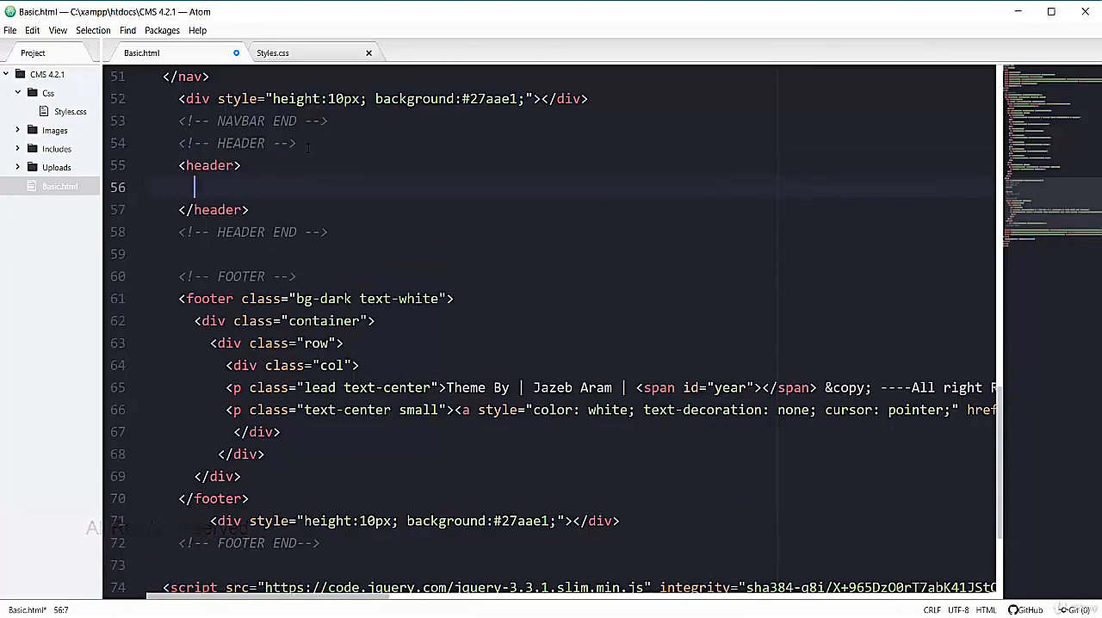
type("div.con")
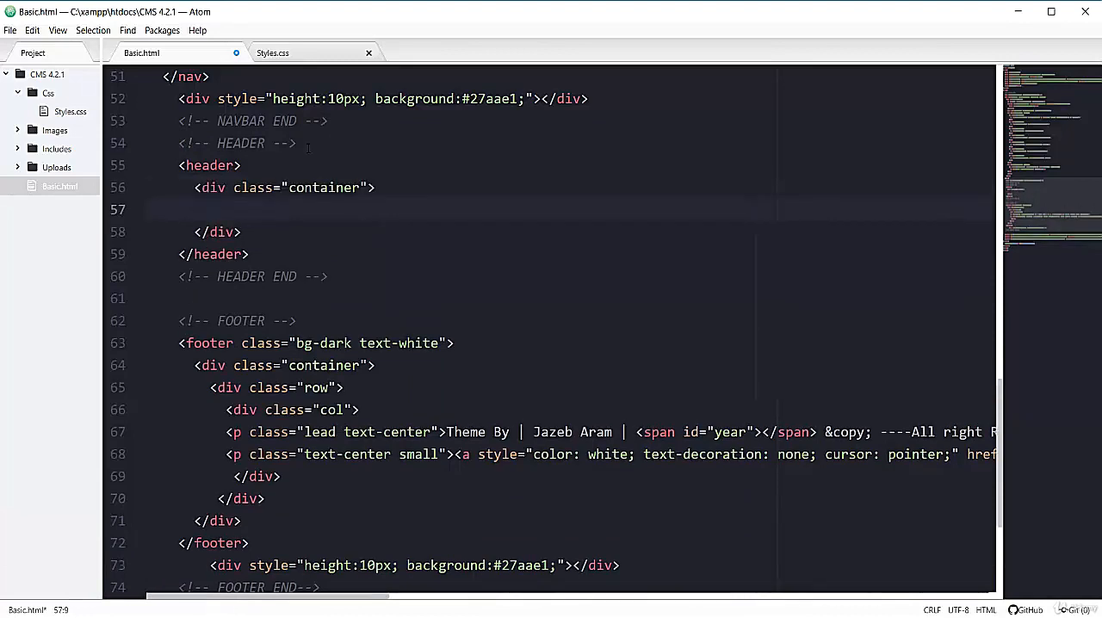
type("div class=\"row\">")
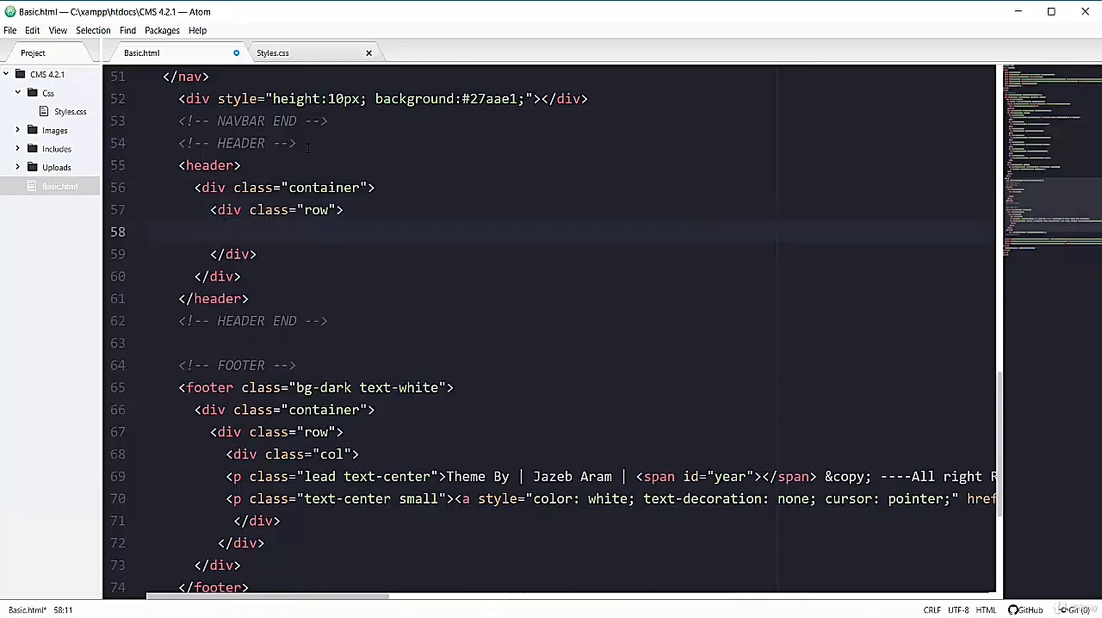
Type an h1 heading reading 'Basic' inside the empty row
left_click(226, 231)
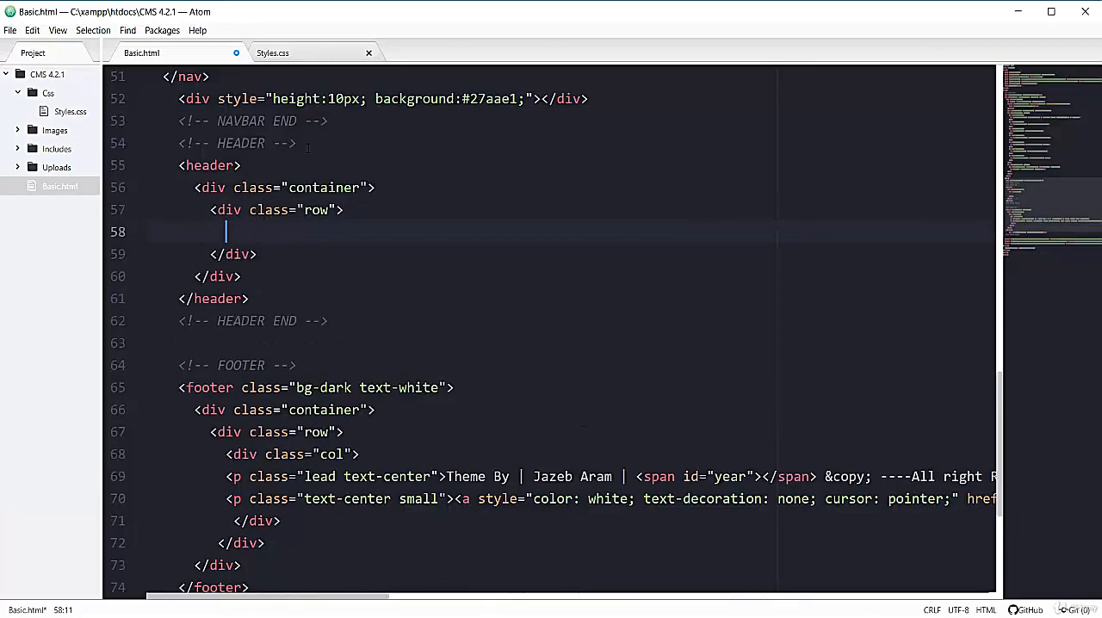
type("<h1> </h1>")
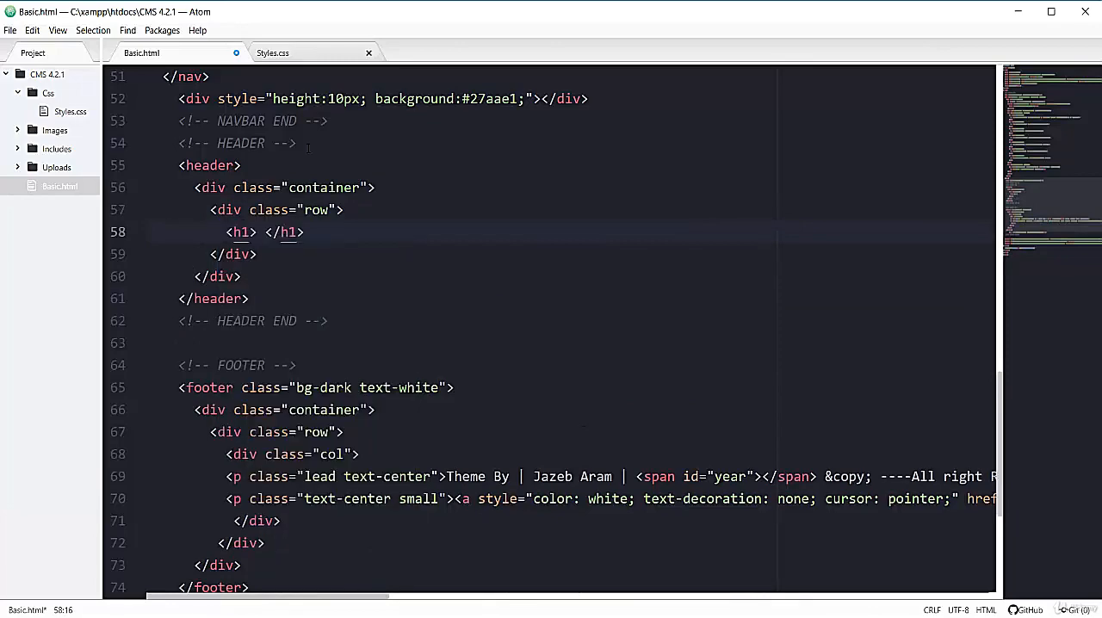
type("Basic")
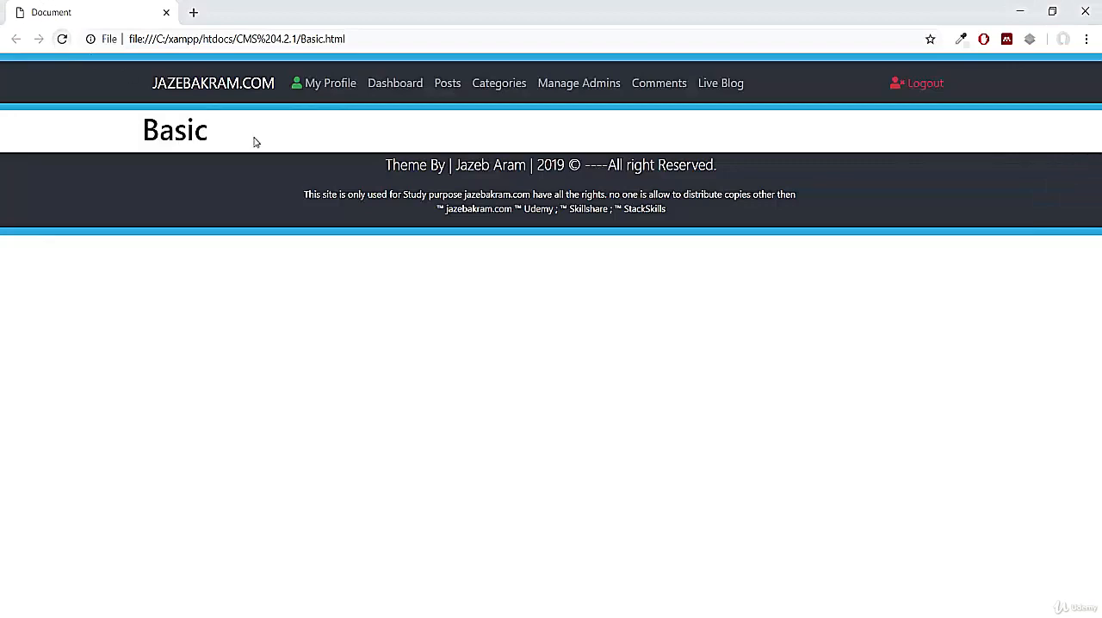
Inspect the Basic heading in Chrome DevTools and select the header's div.row node
double_click(175, 130)
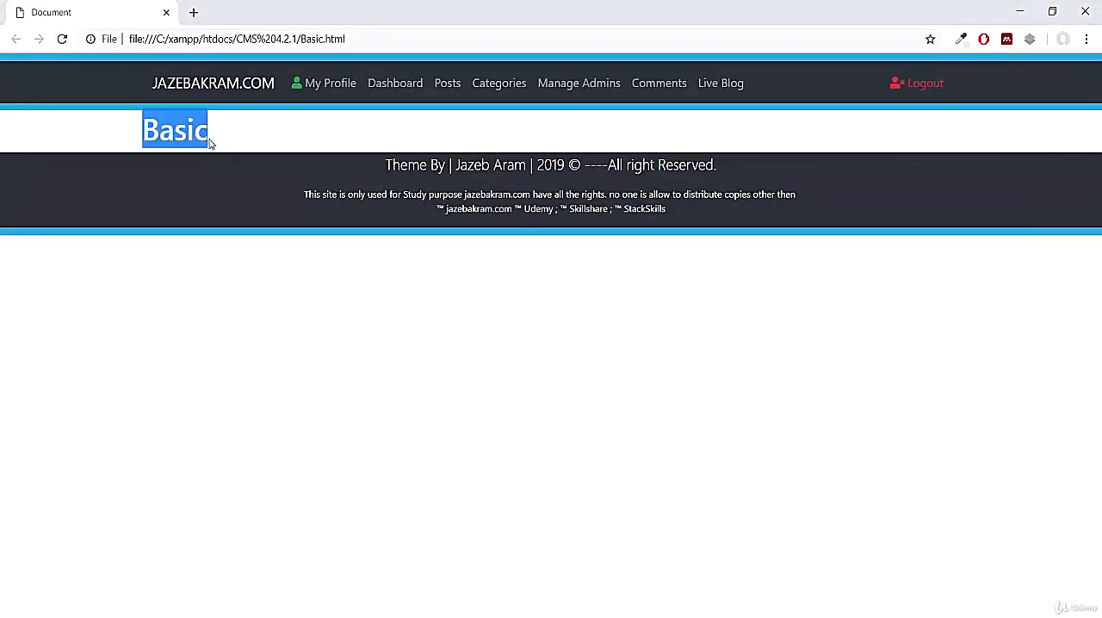
mouse_move(693, 93)
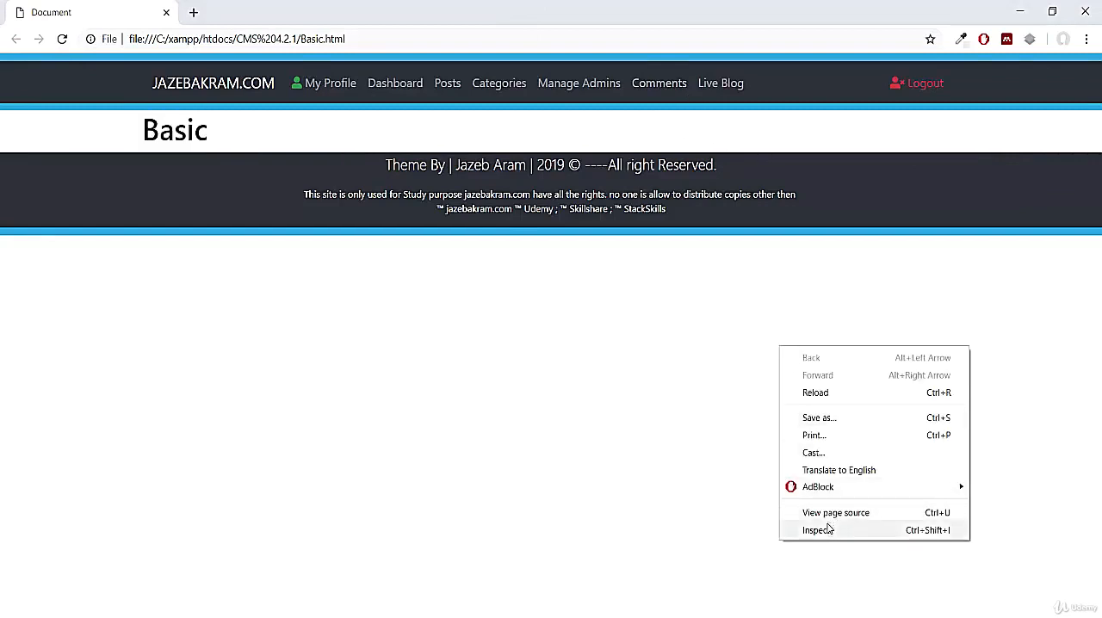
left_click(818, 530)
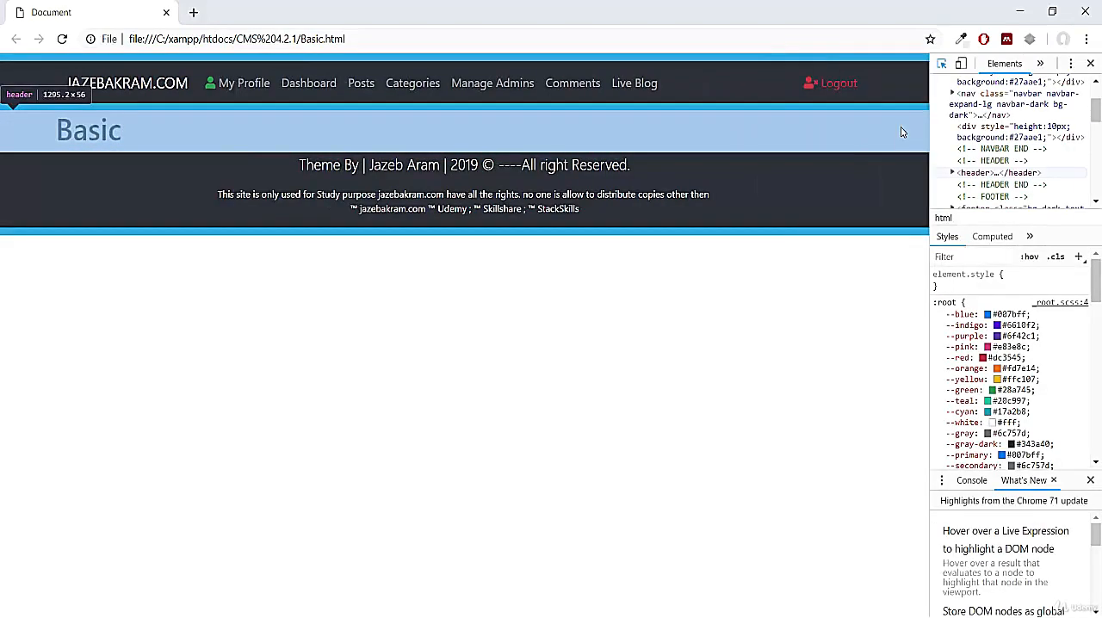
mouse_move(916, 133)
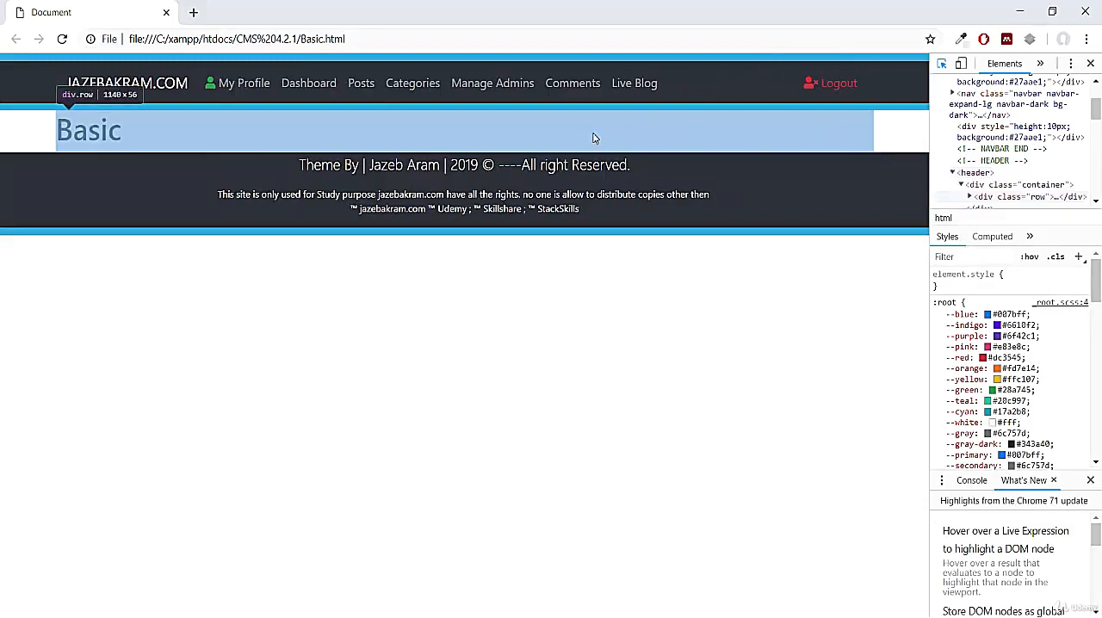
left_click(1012, 140)
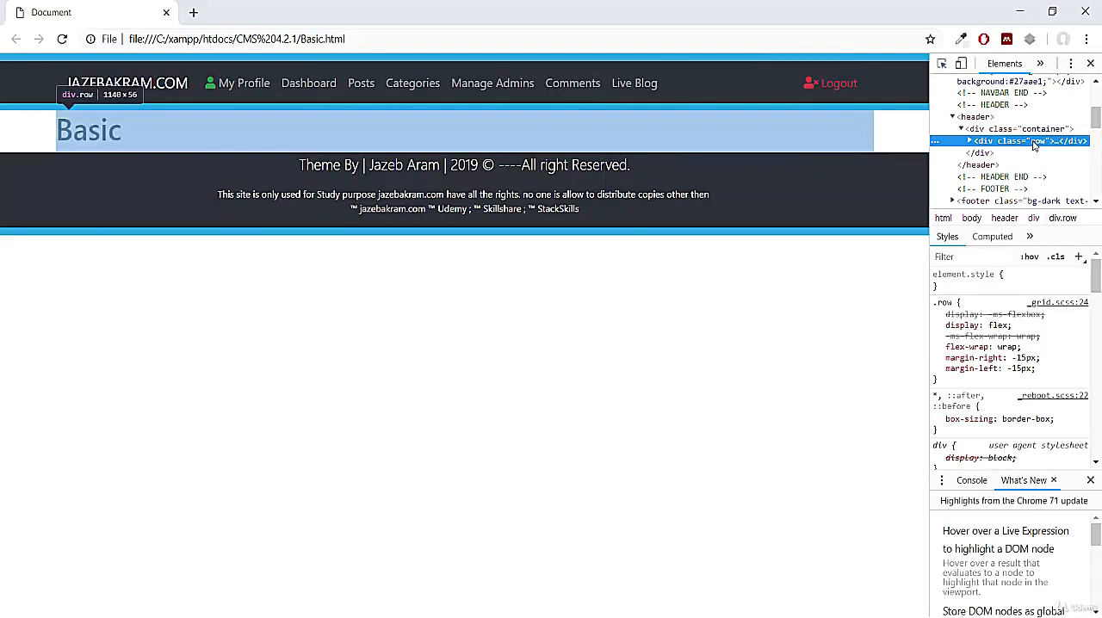
mouse_move(251, 129)
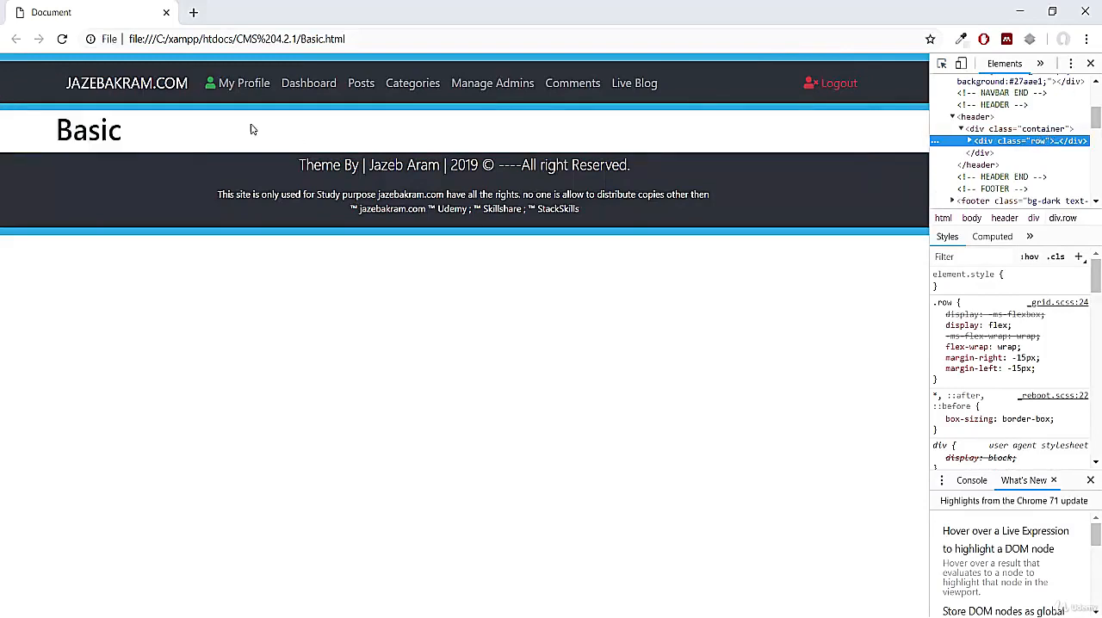
double_click(88, 130)
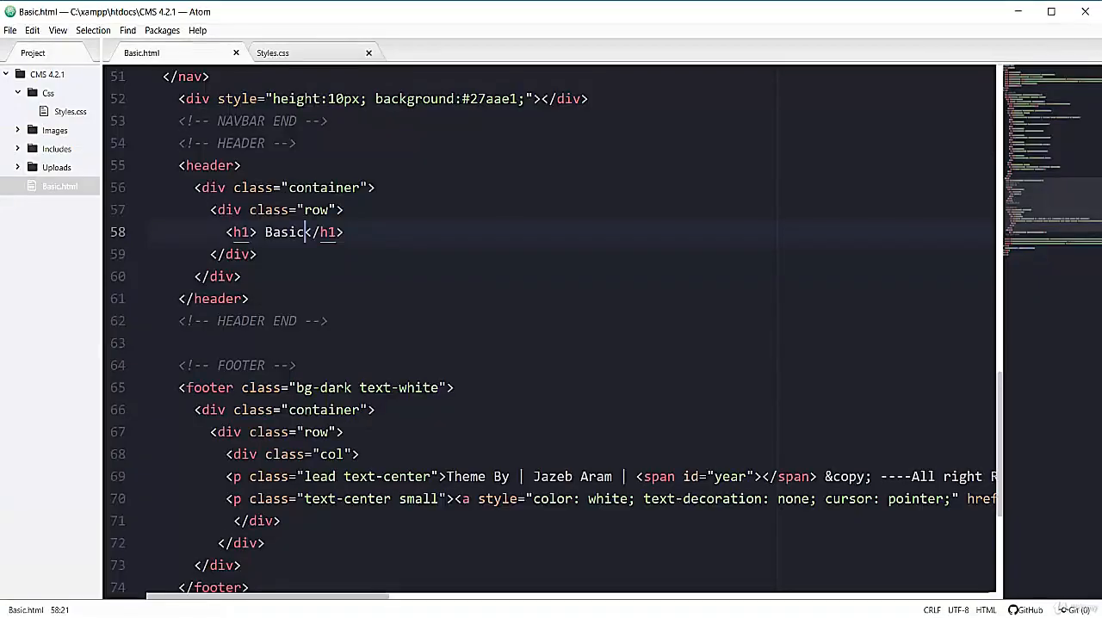
Test removing class="container", restore it, and strip the inner div's row class
left_click(258, 188)
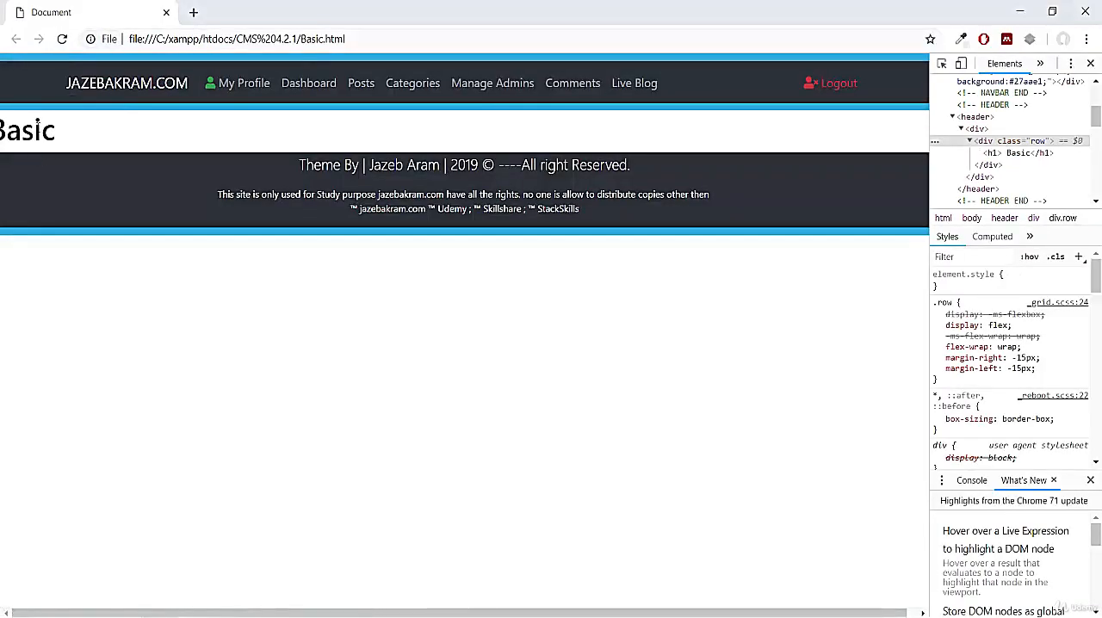
left_click(1090, 63)
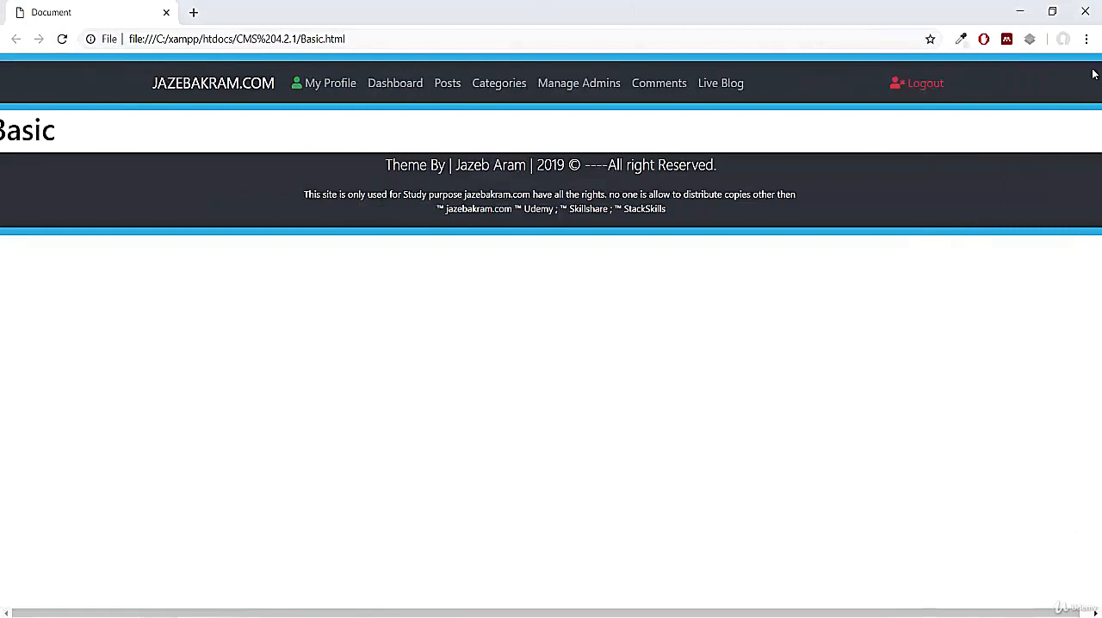
double_click(27, 129)
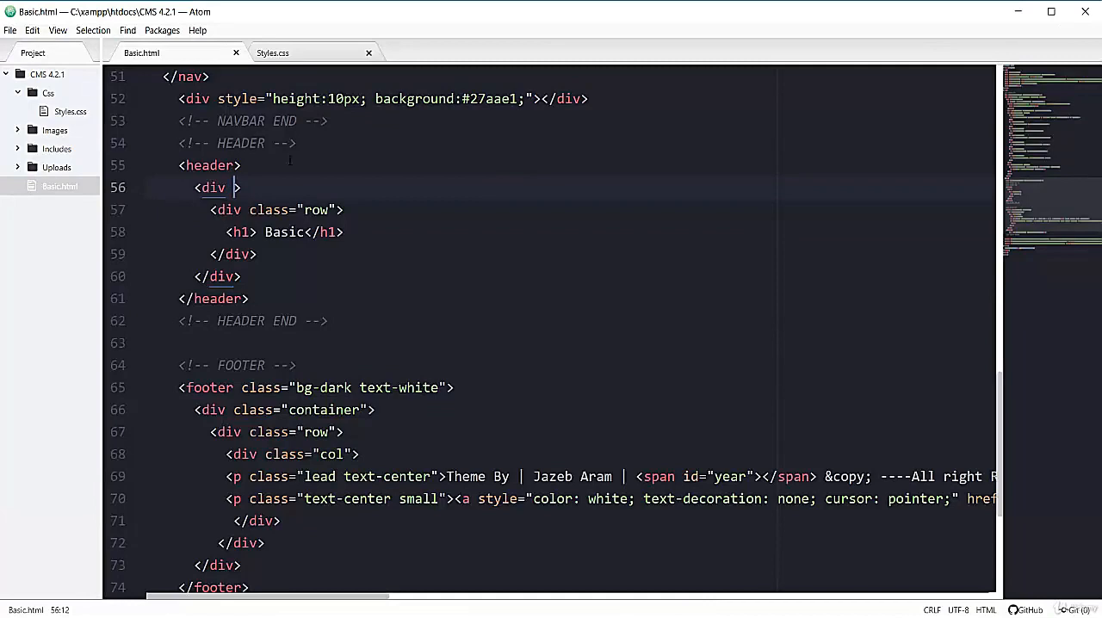
type("class=\"container\"")
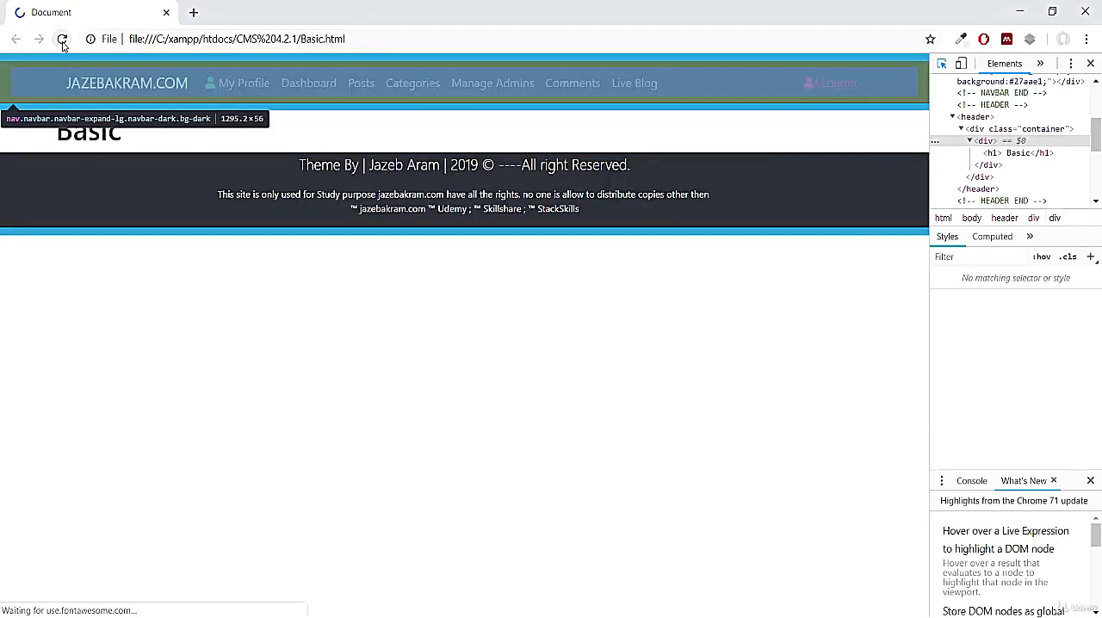
Reload Basic.html in Chrome to see the heading without row styles
left_click(61, 39)
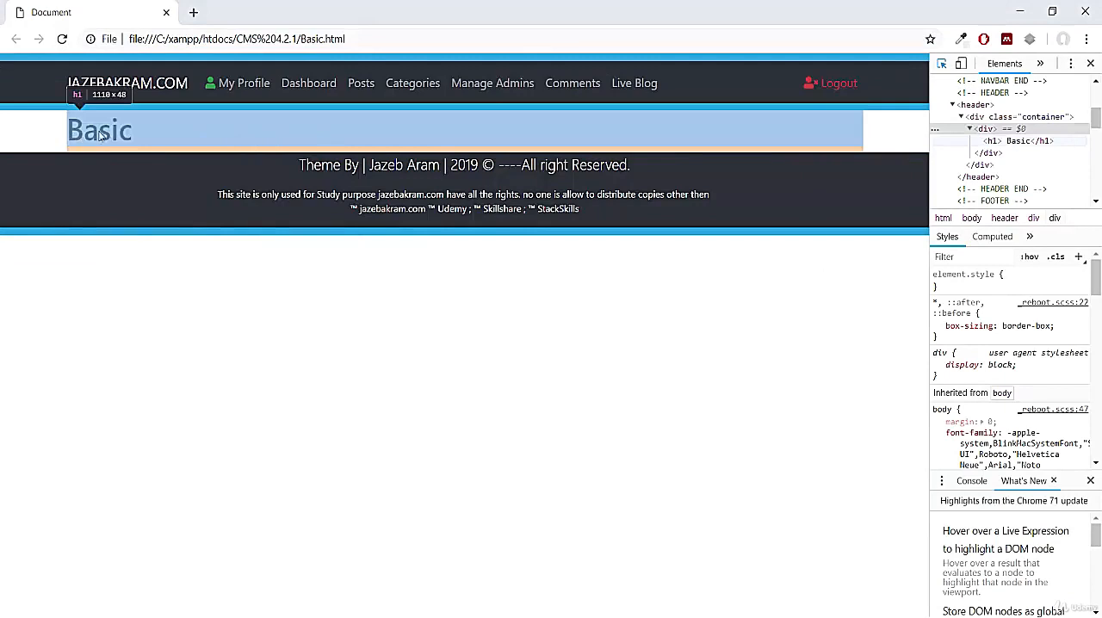
mouse_move(193, 136)
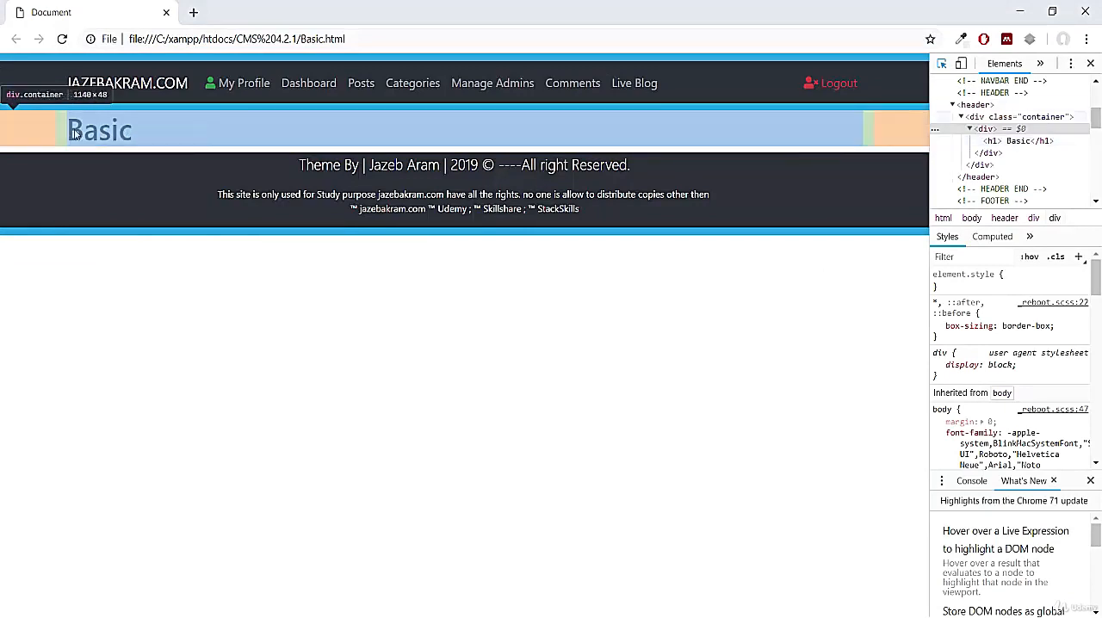
mouse_move(60, 132)
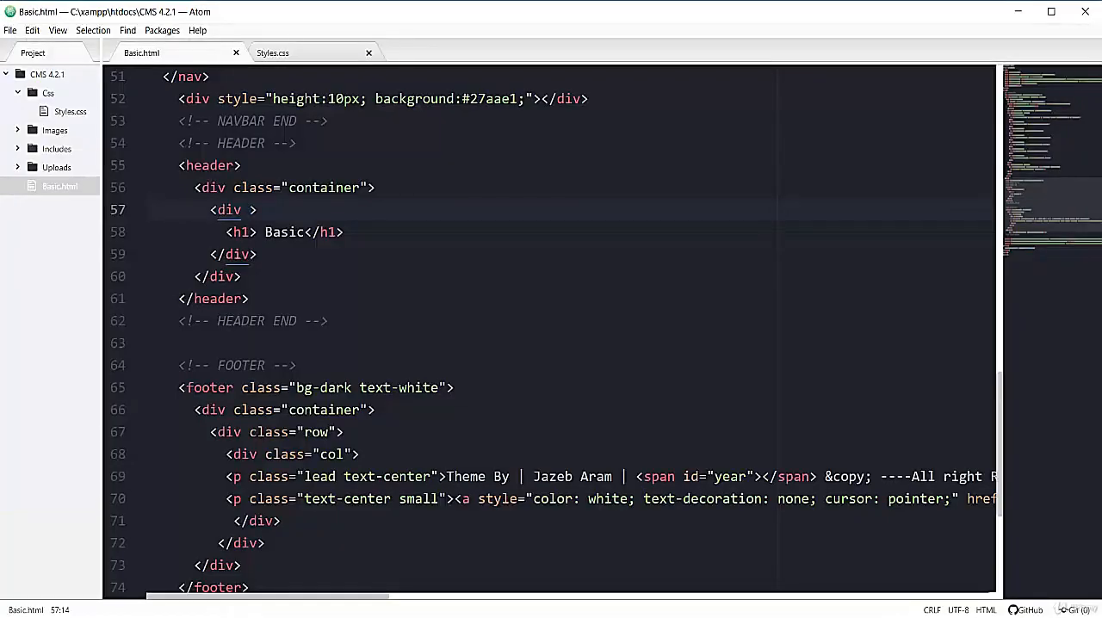
Restore class="row" on the inner div and give the header bg-dark text-white classes
type("class=\"row\"")
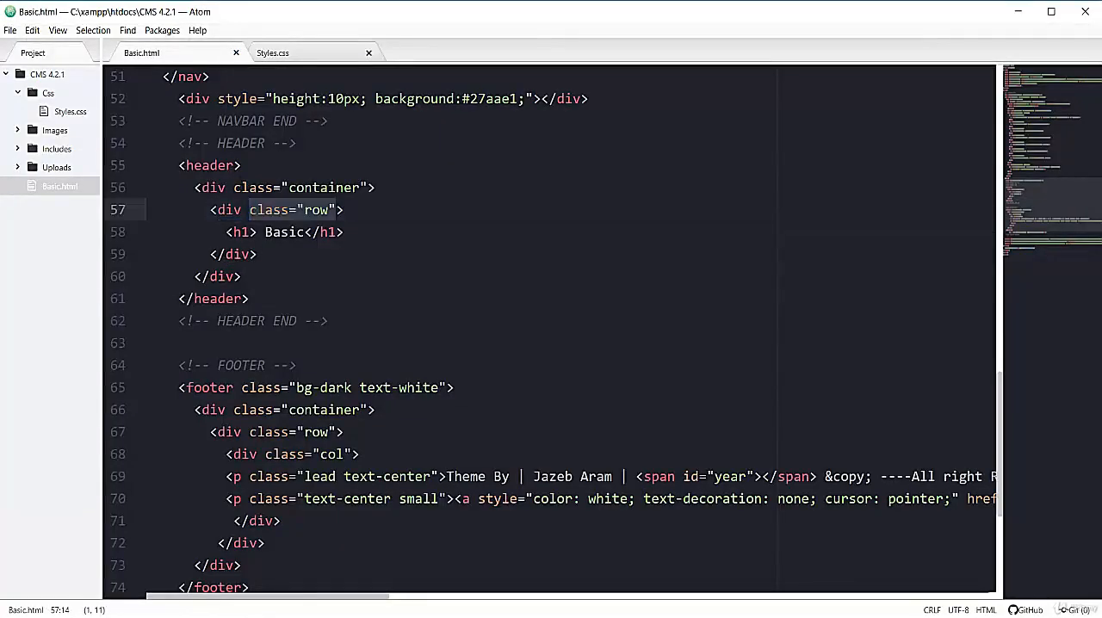
type("\" \"")
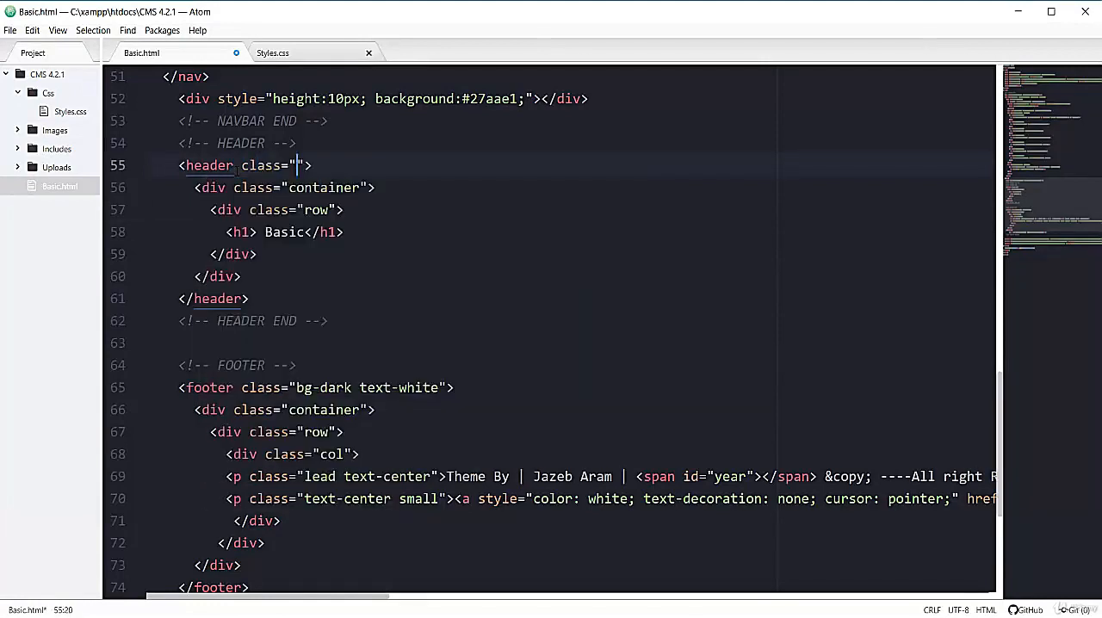
type("bg")
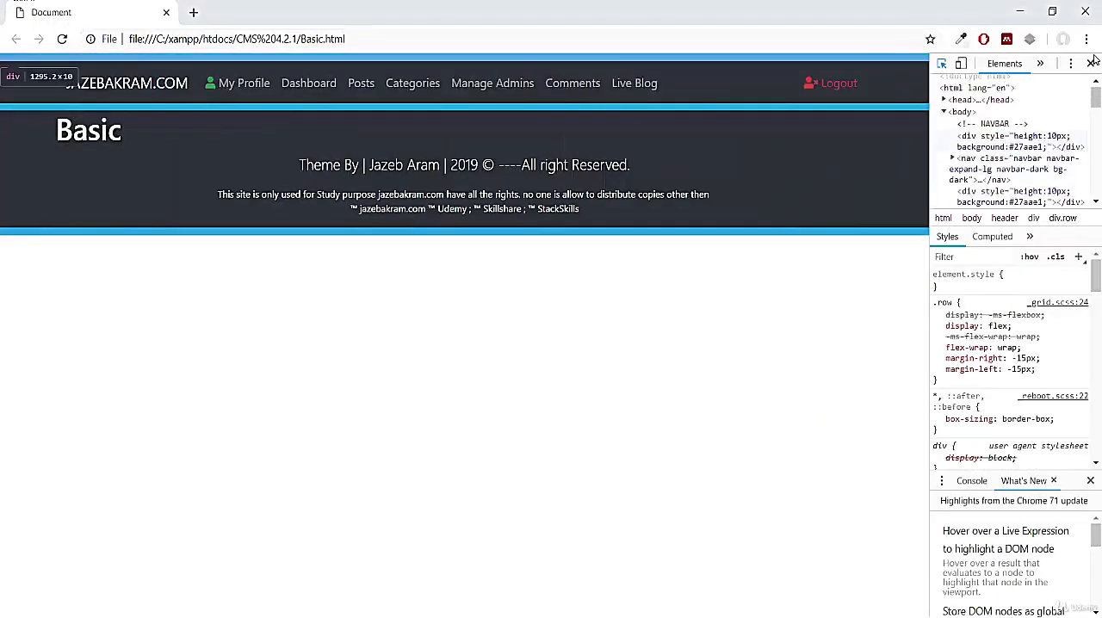
Close DevTools, add a <br> after the header in Atom, and reload Chrome
left_click(1095, 63)
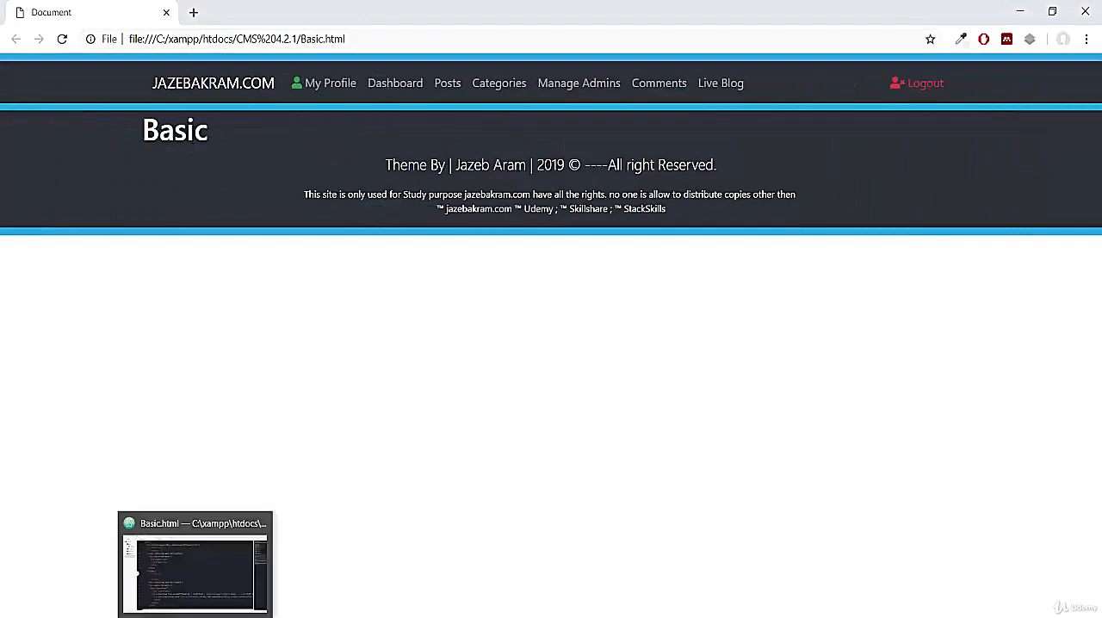
left_click(194, 565)
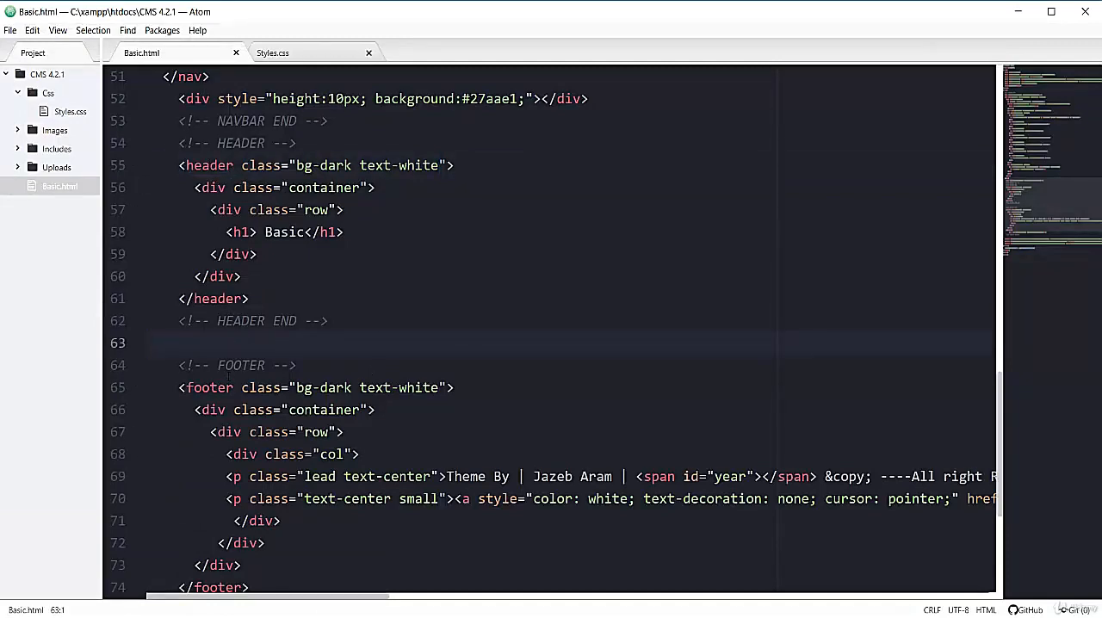
type("<br")
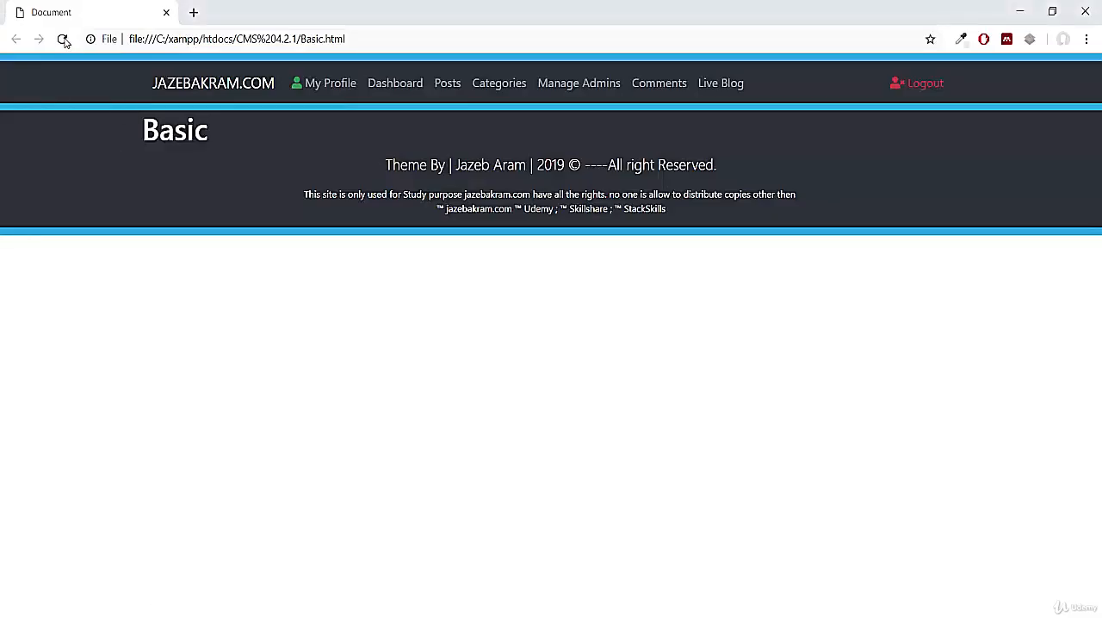
left_click(62, 38)
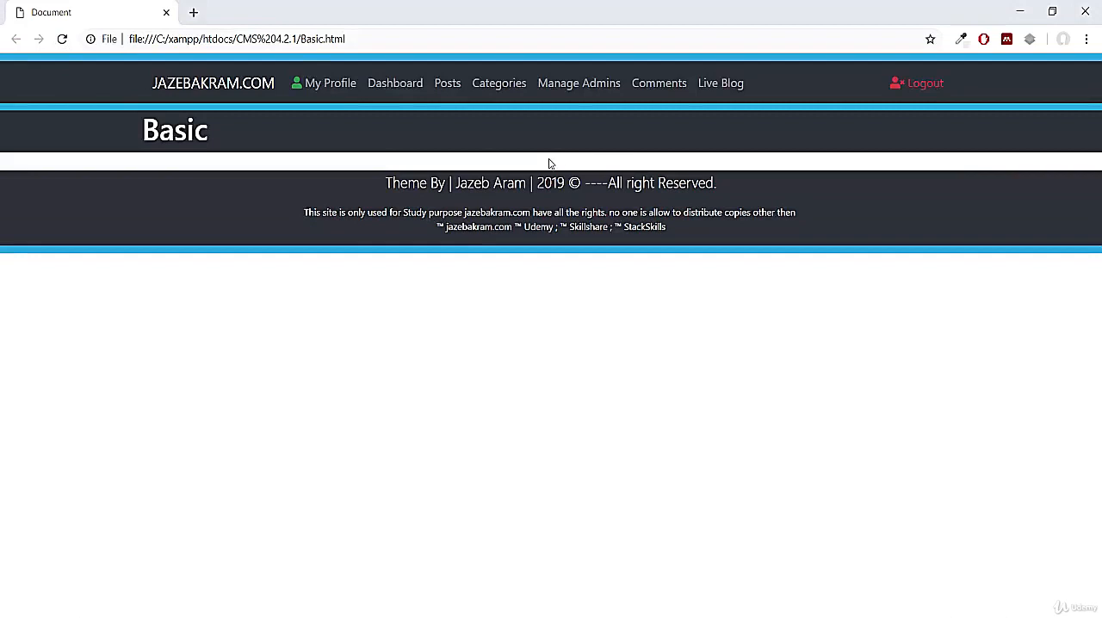
mouse_move(319, 127)
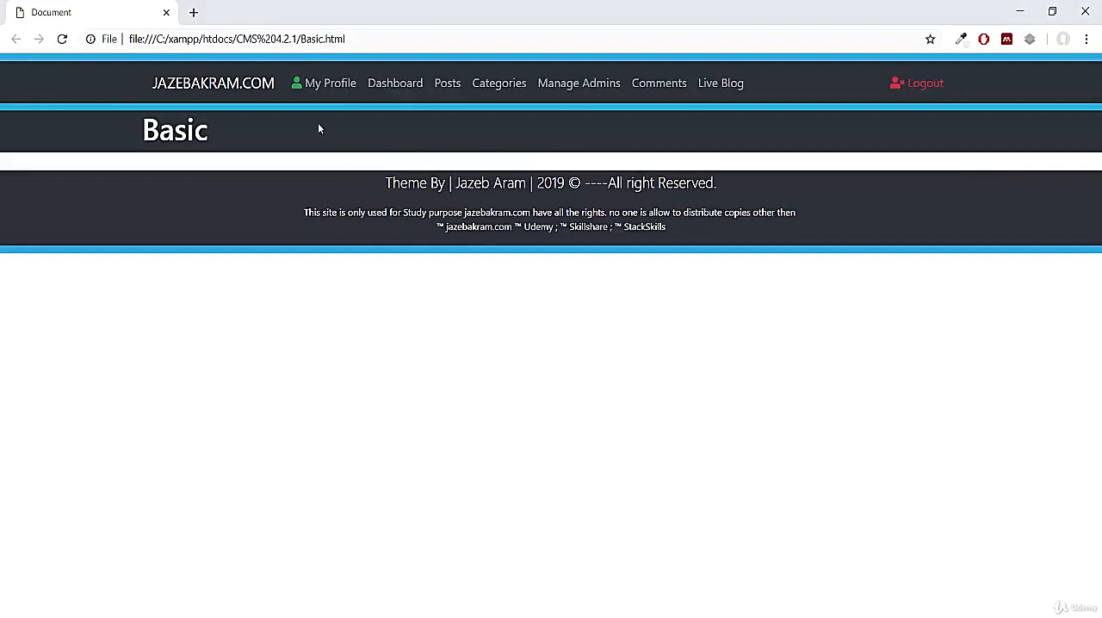
mouse_move(222, 148)
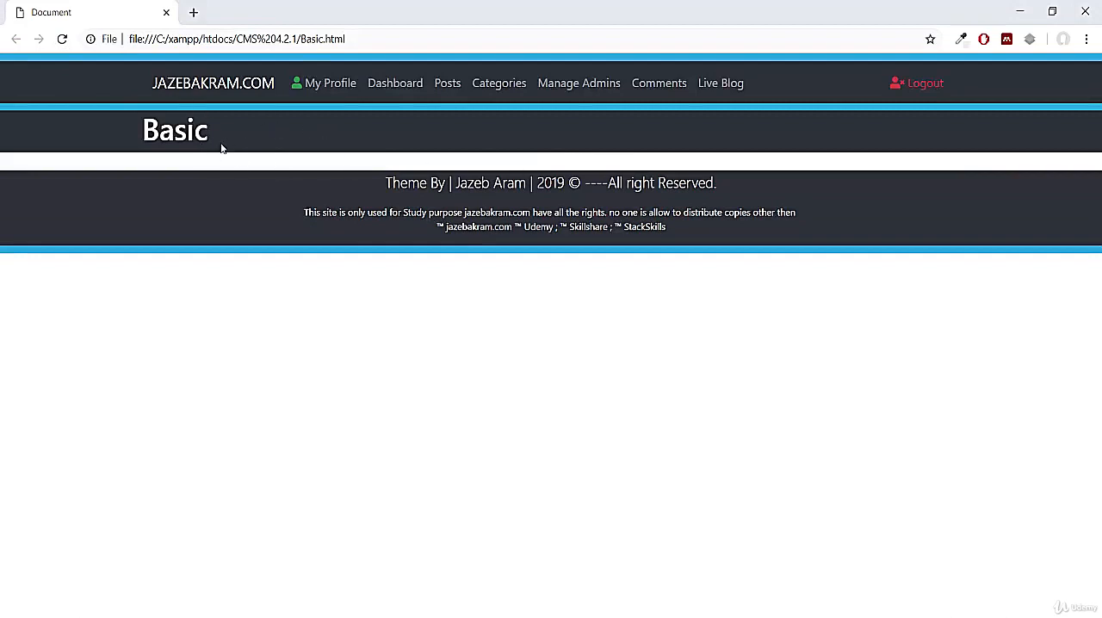
mouse_move(389, 141)
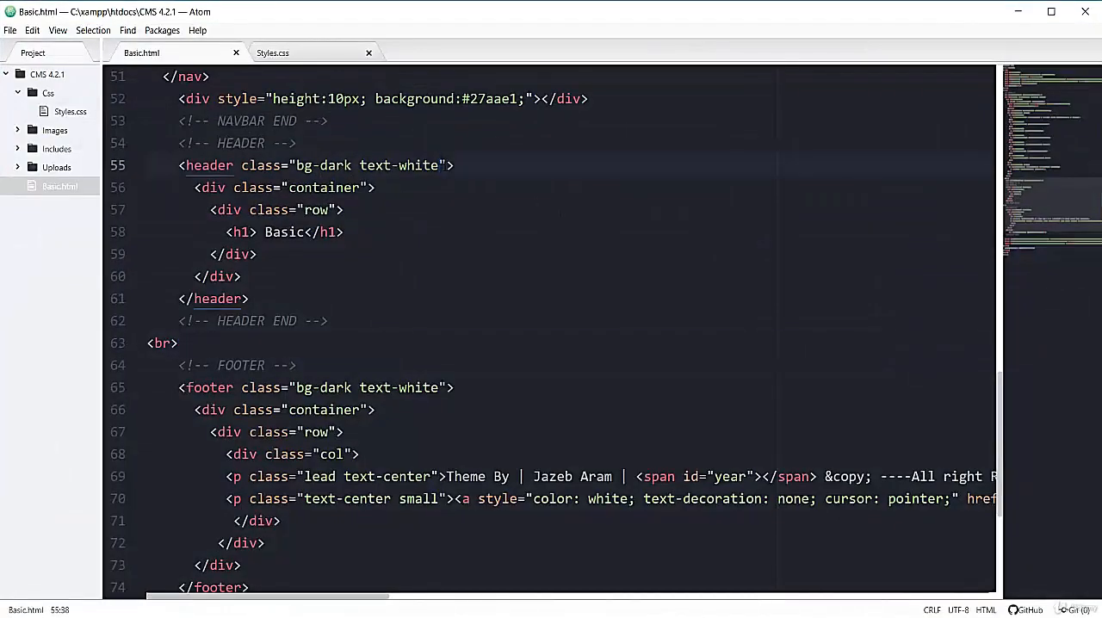
Add a py-3 vertical padding class to the header and reload Chrome
type("p")
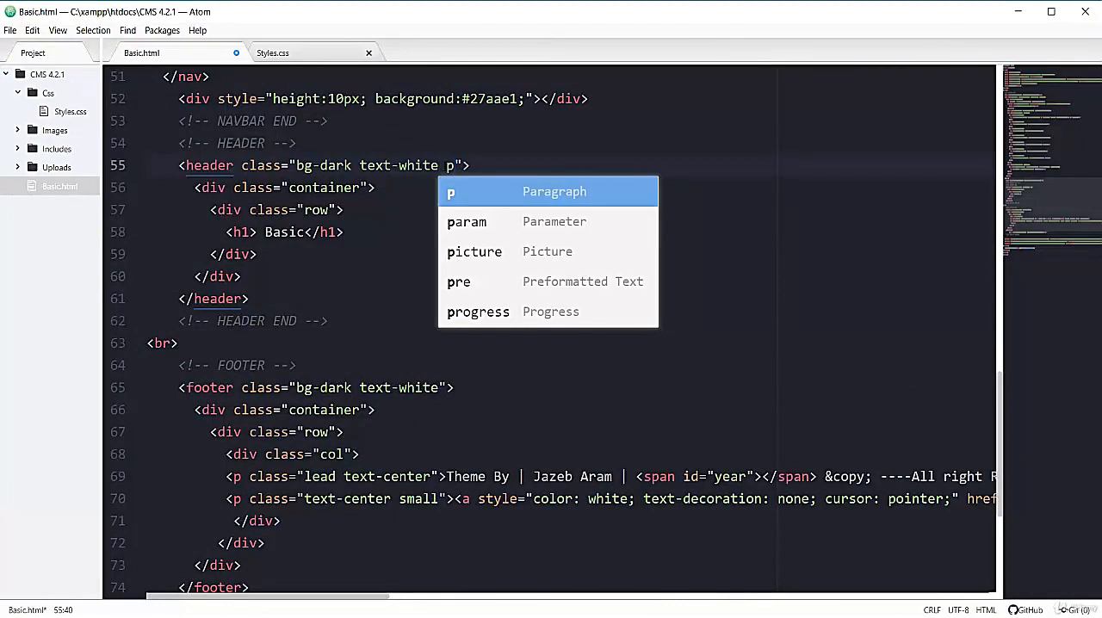
type("y")
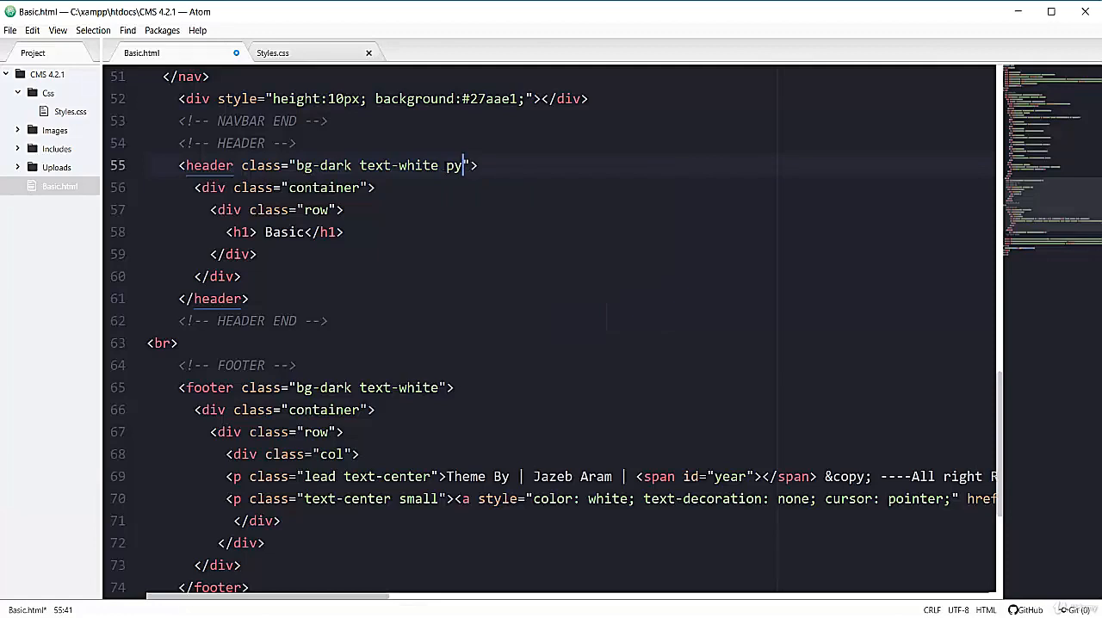
key("Backspace")
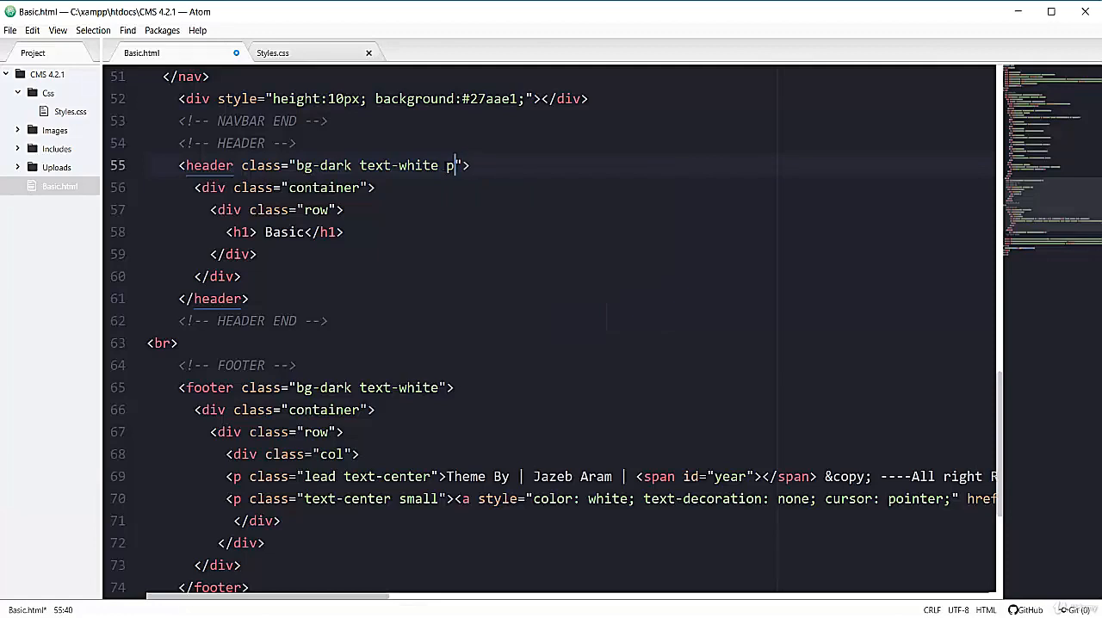
type("x")
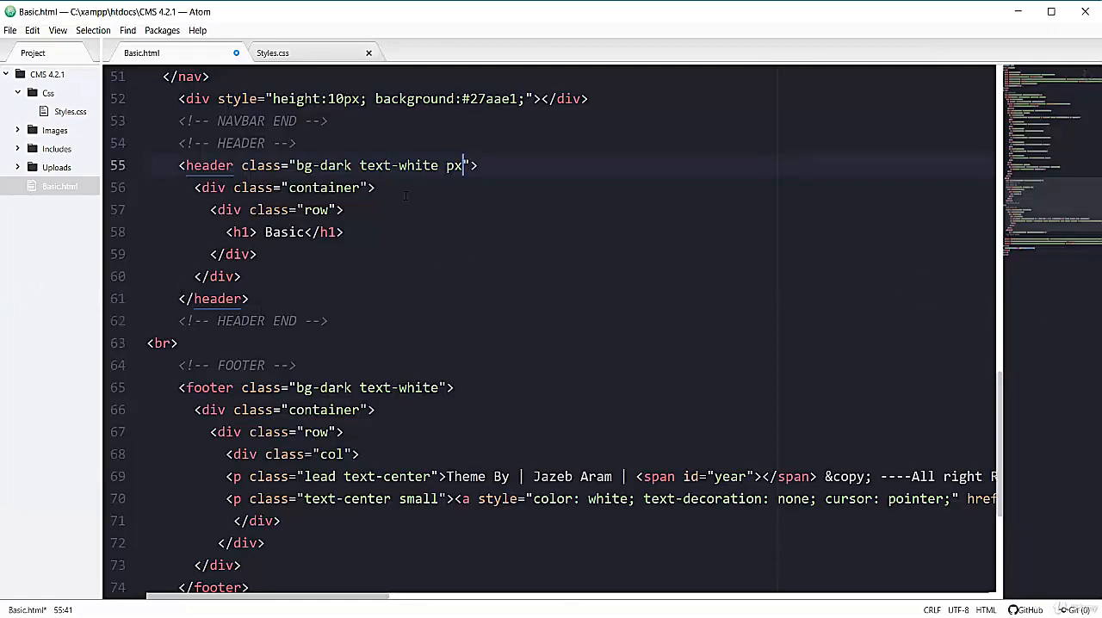
type("y")
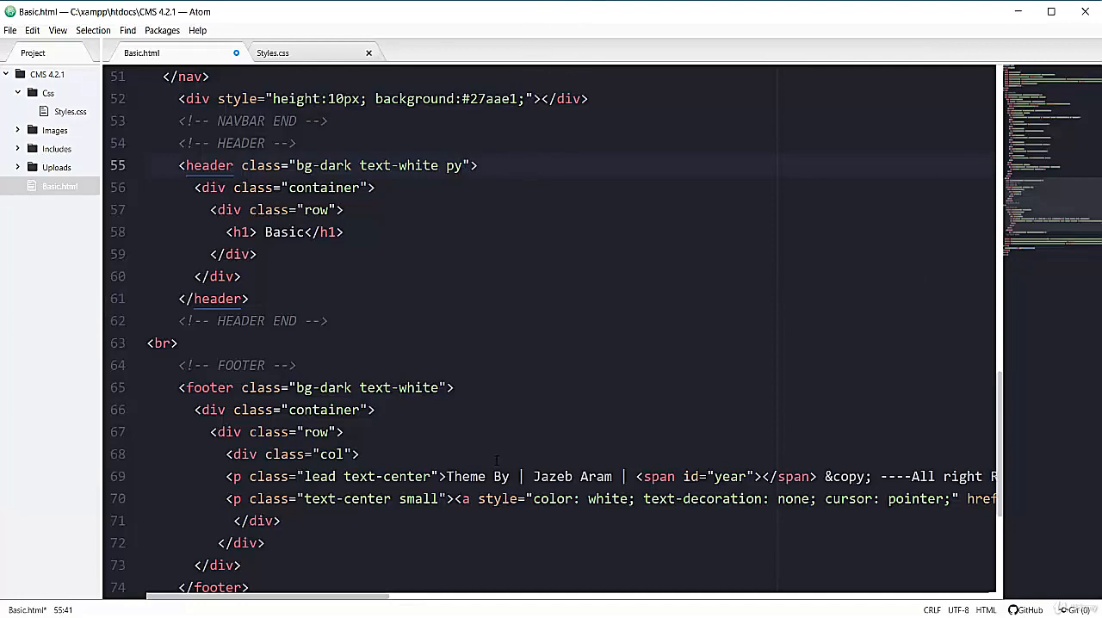
key("Backspace")
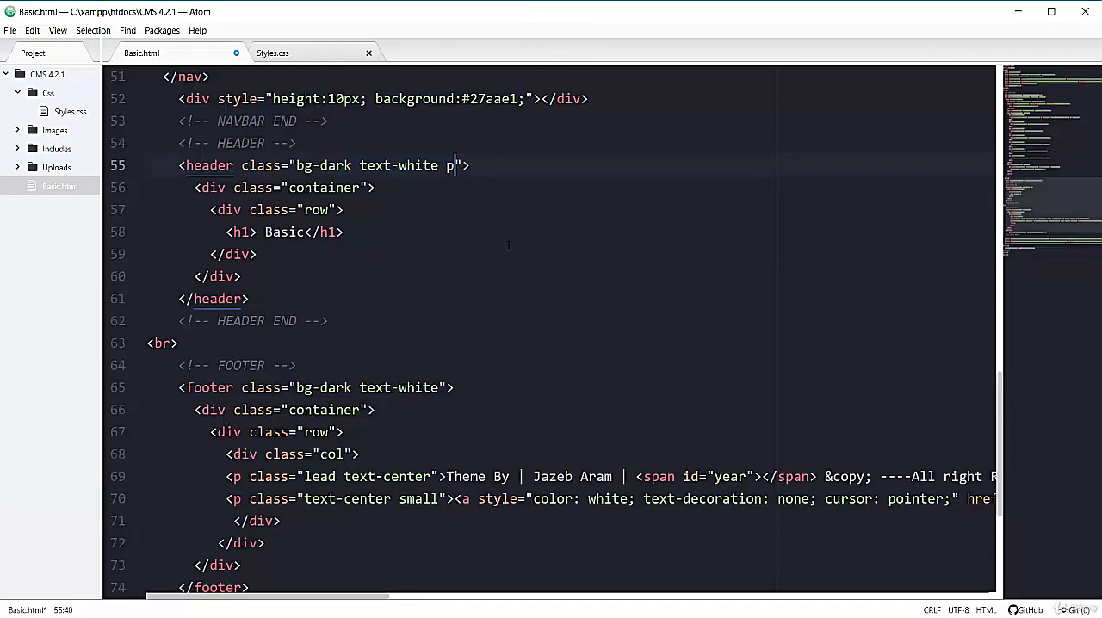
type("t")
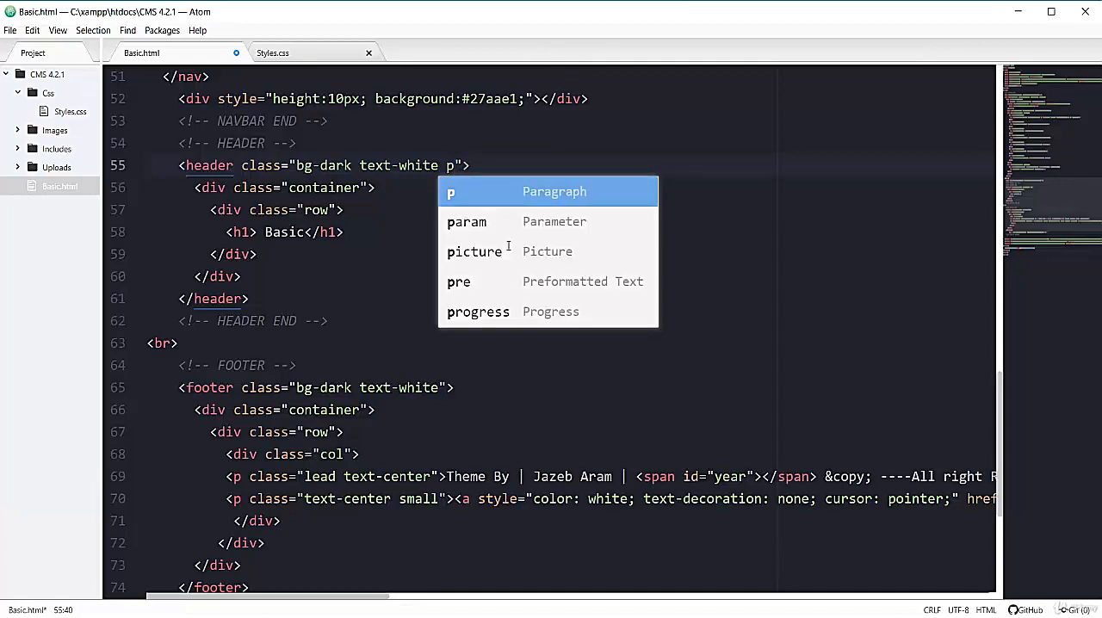
type("b")
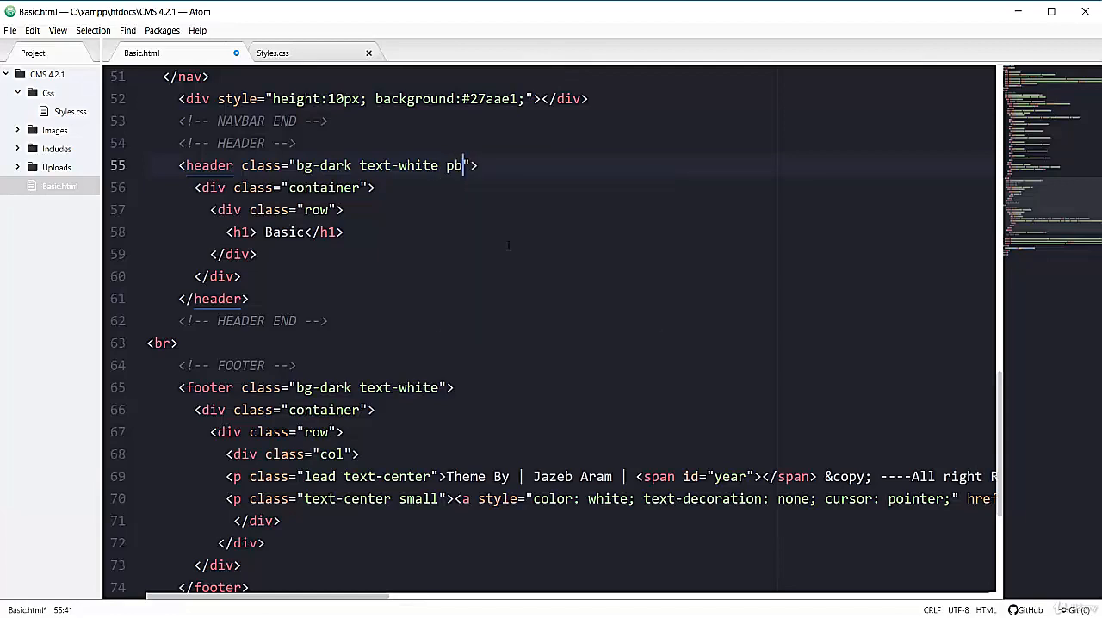
key("Backspace")
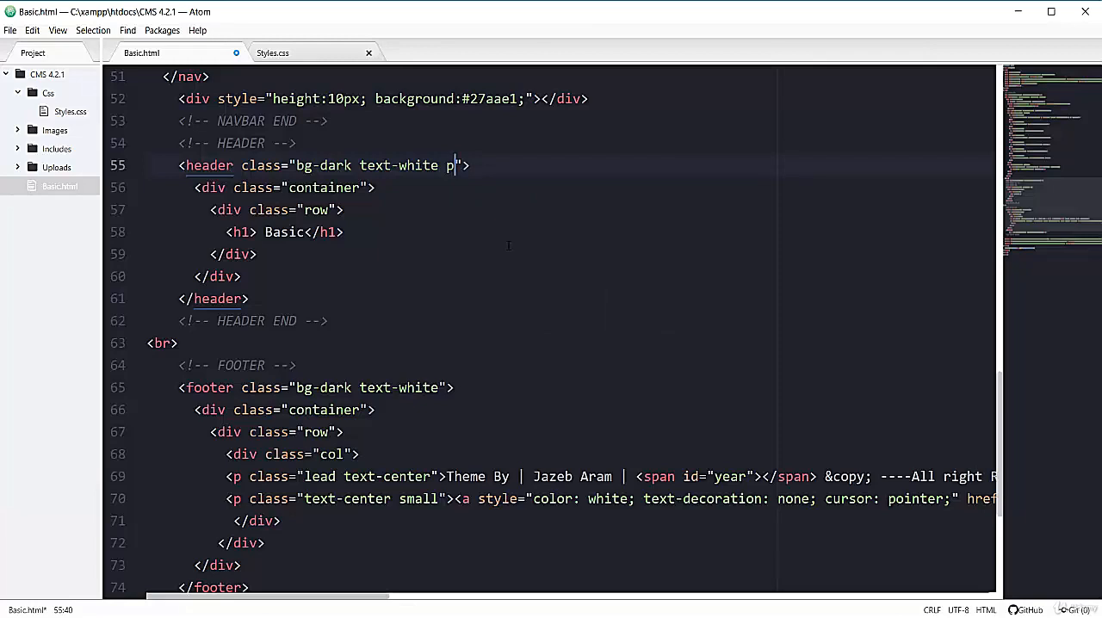
type("y")
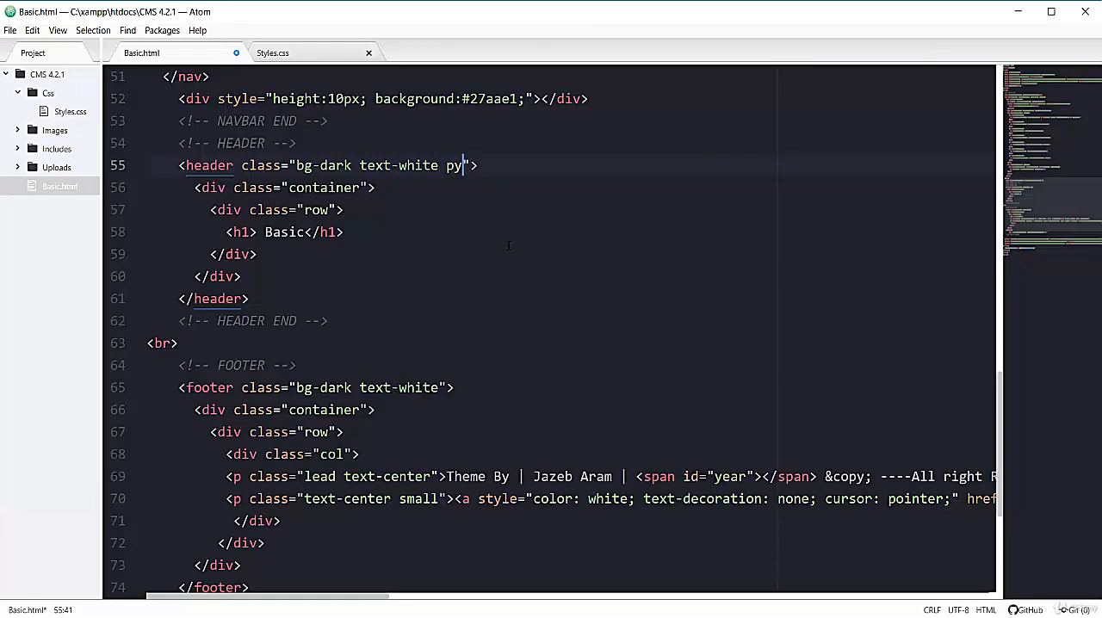
type("3")
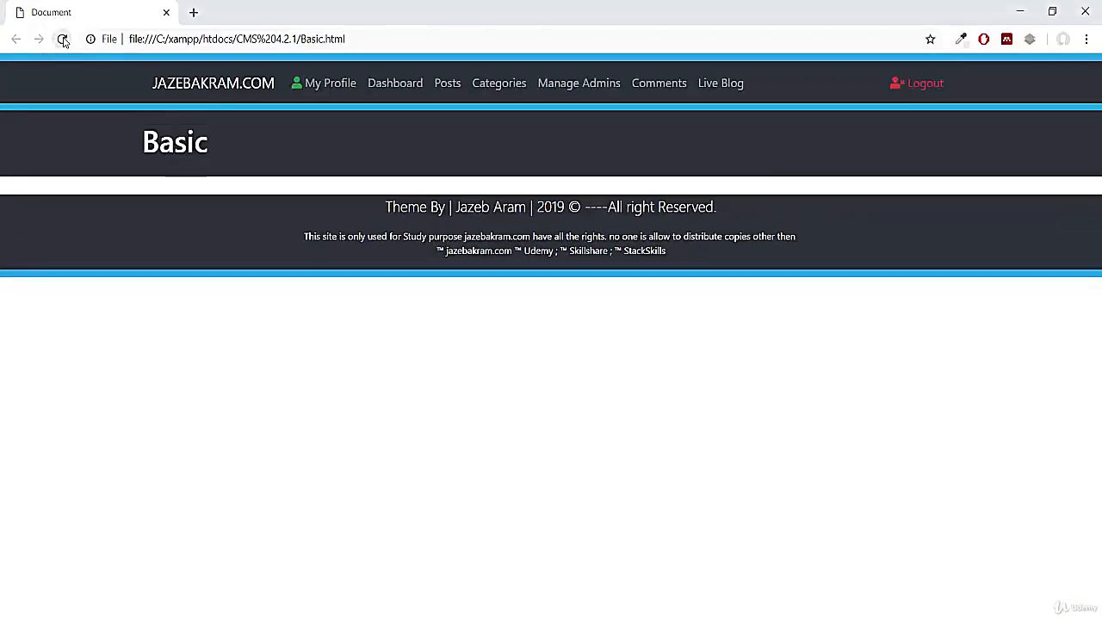
left_click(62, 39)
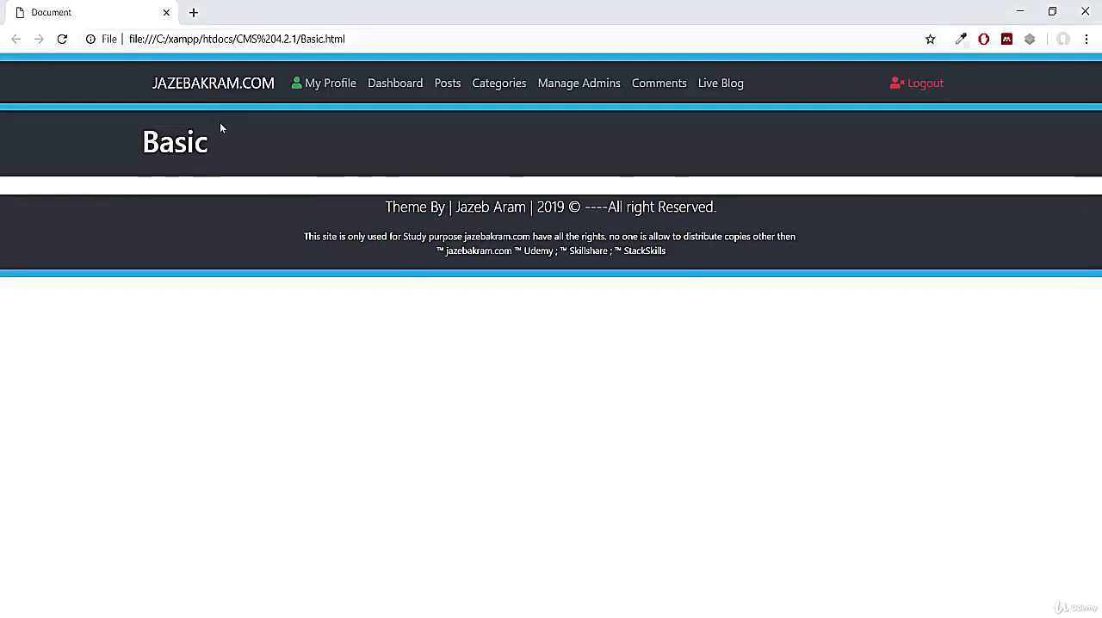
mouse_move(270, 512)
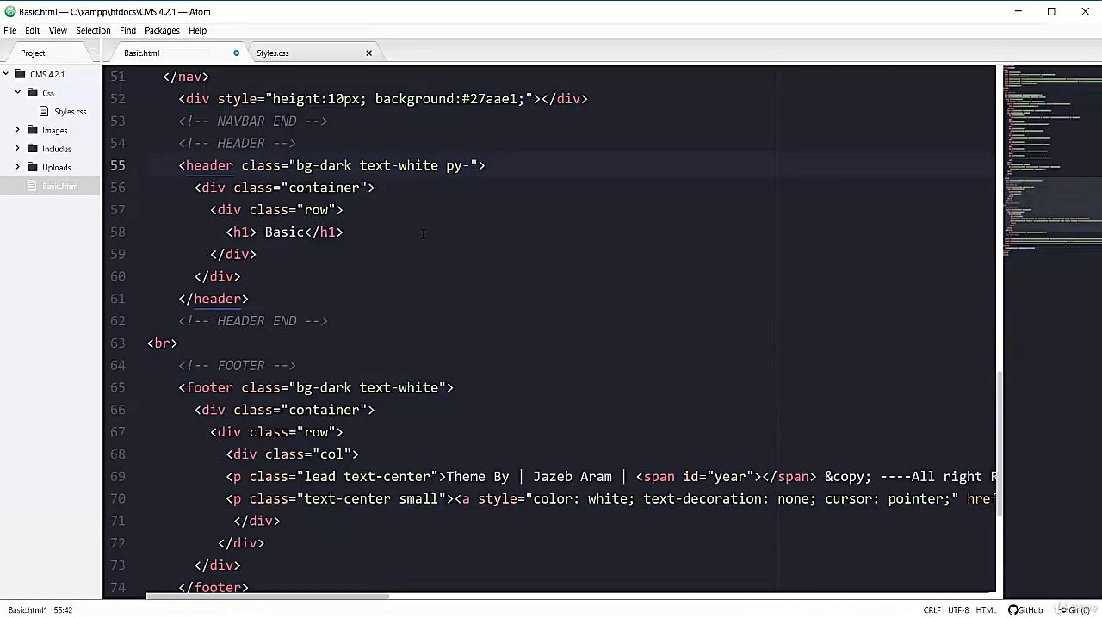
Try larger header padding (py-4, then py-5) before settling on py-3
type("4")
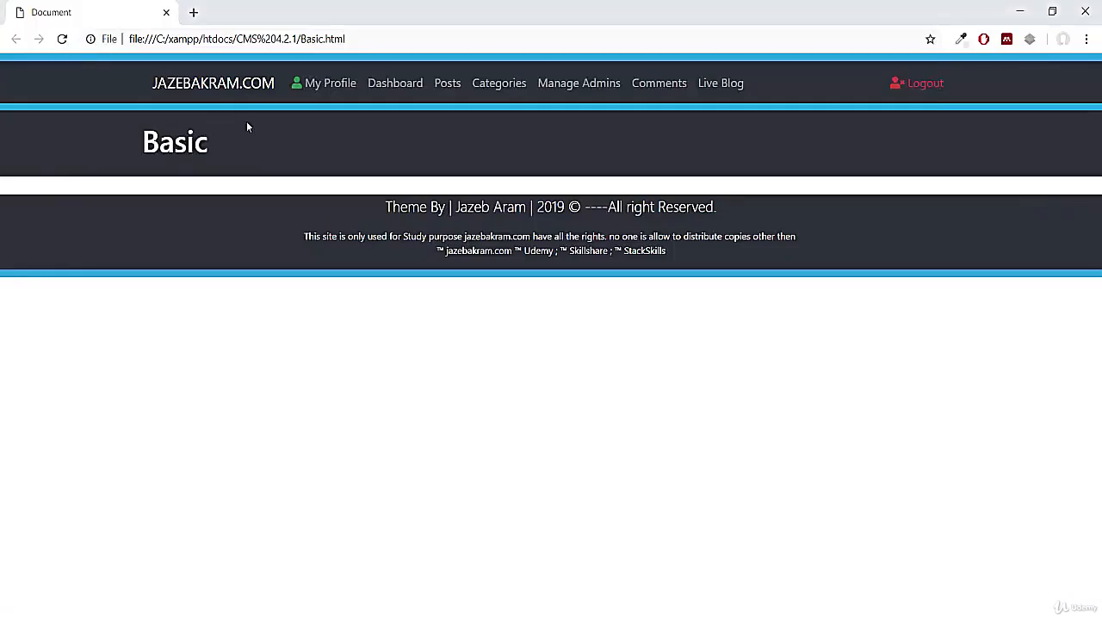
mouse_move(517, 159)
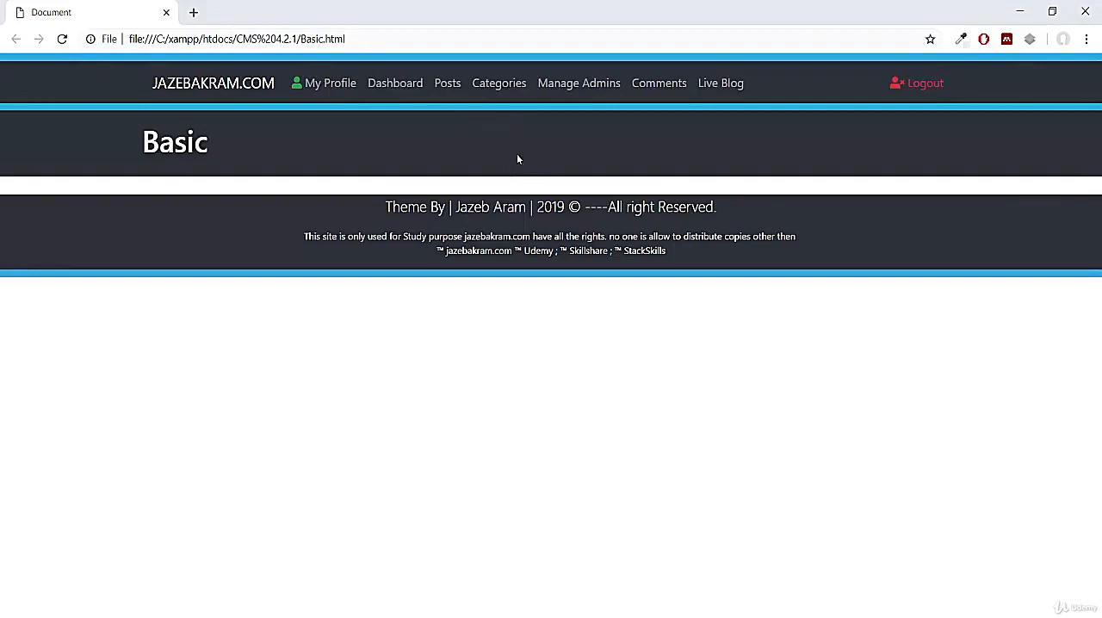
left_click(62, 38)
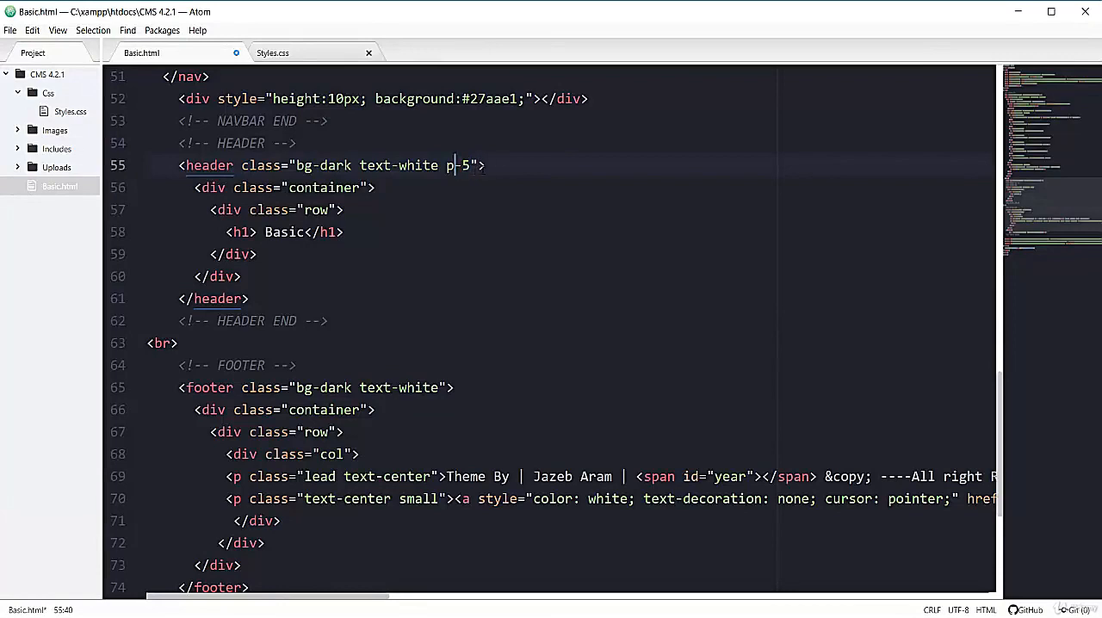
type("t")
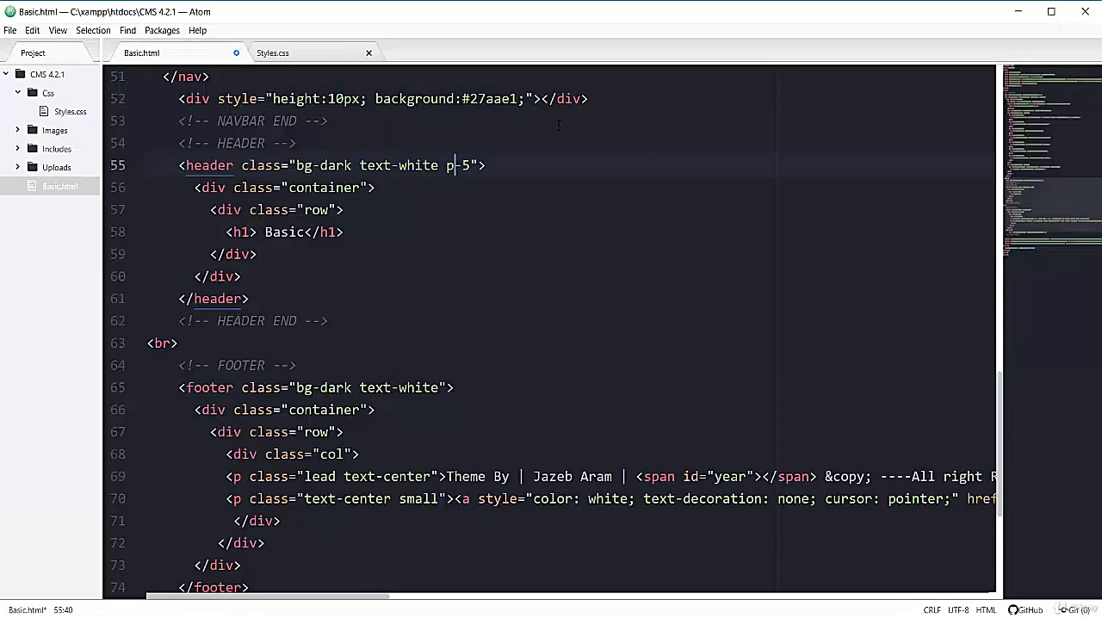
type("b")
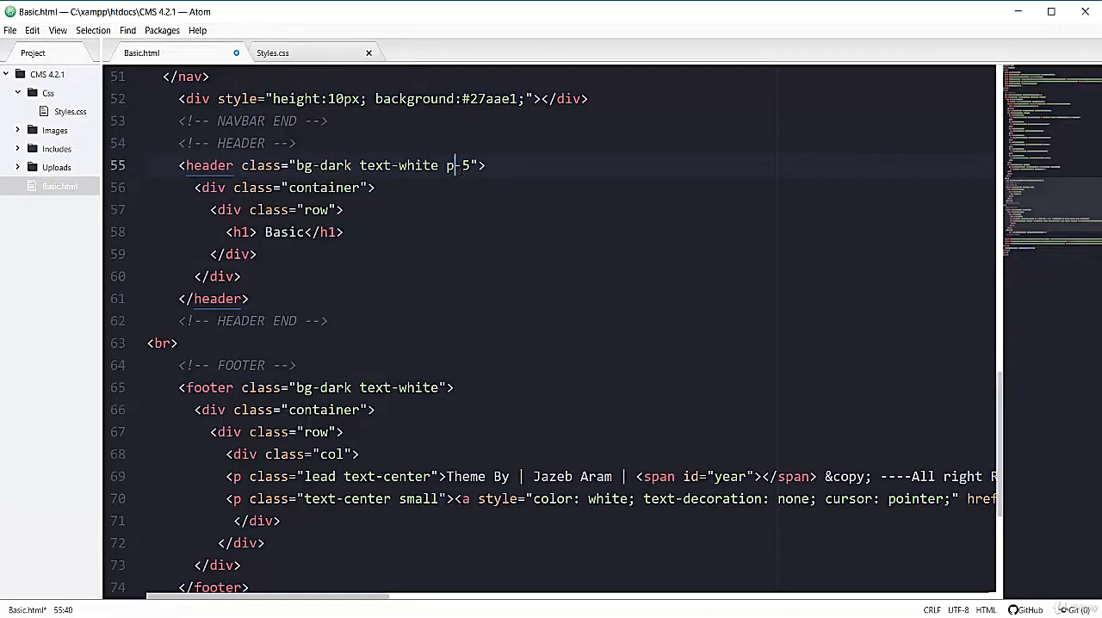
type("-5")
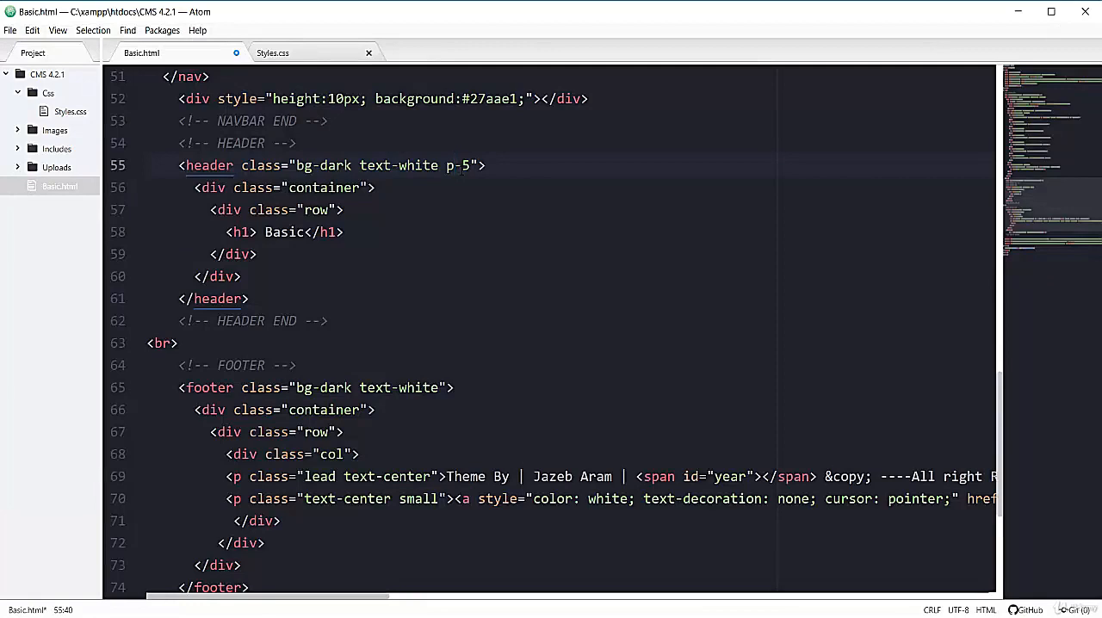
type("p")
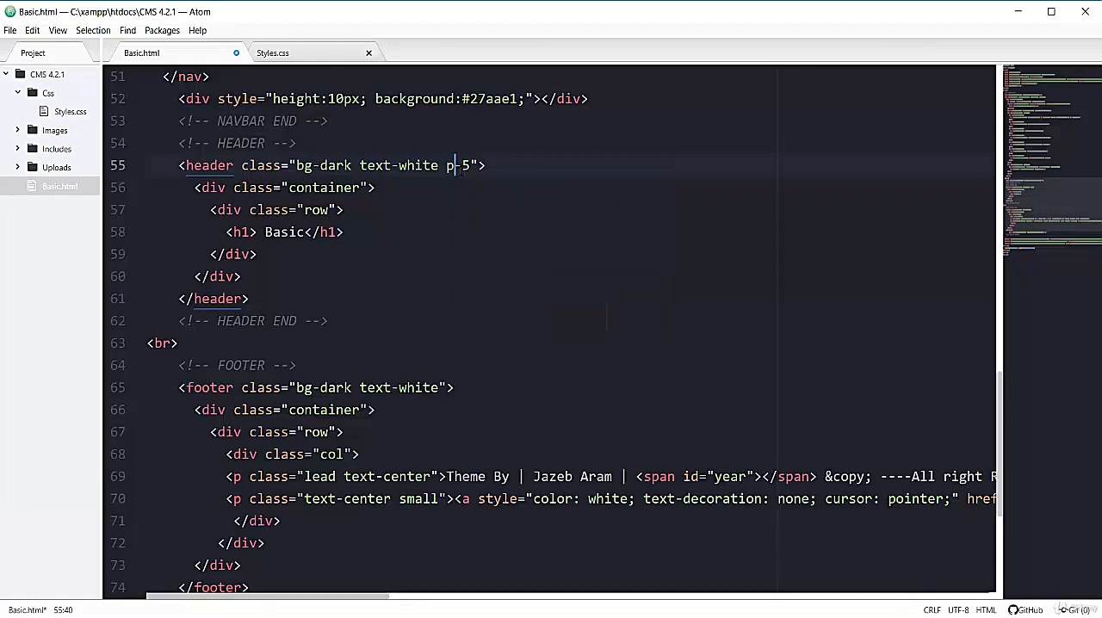
type("y")
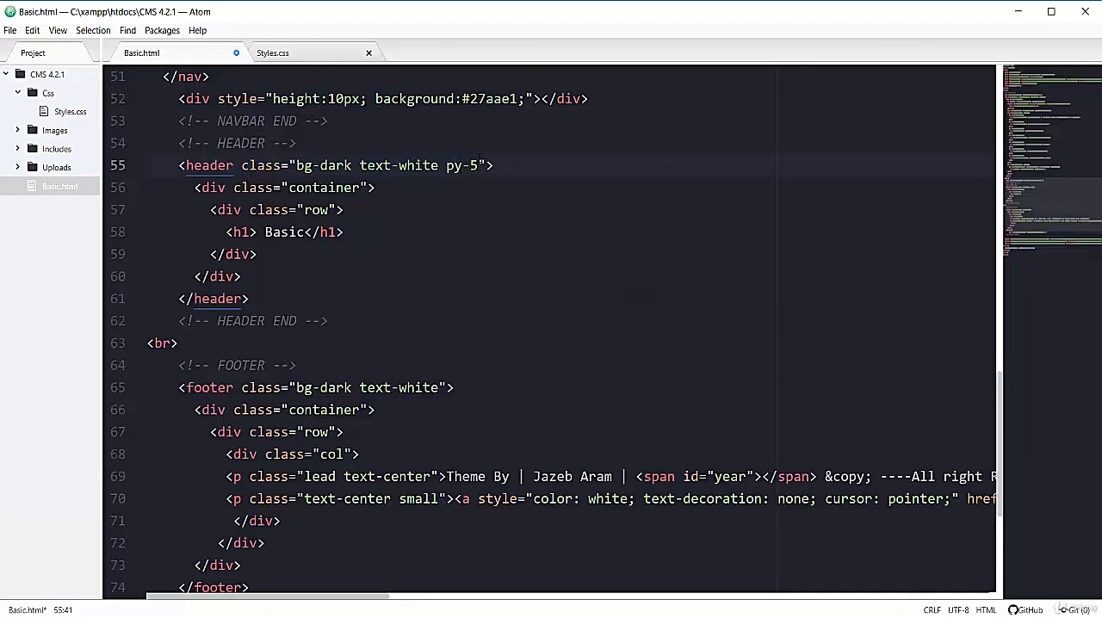
left_click(479, 165)
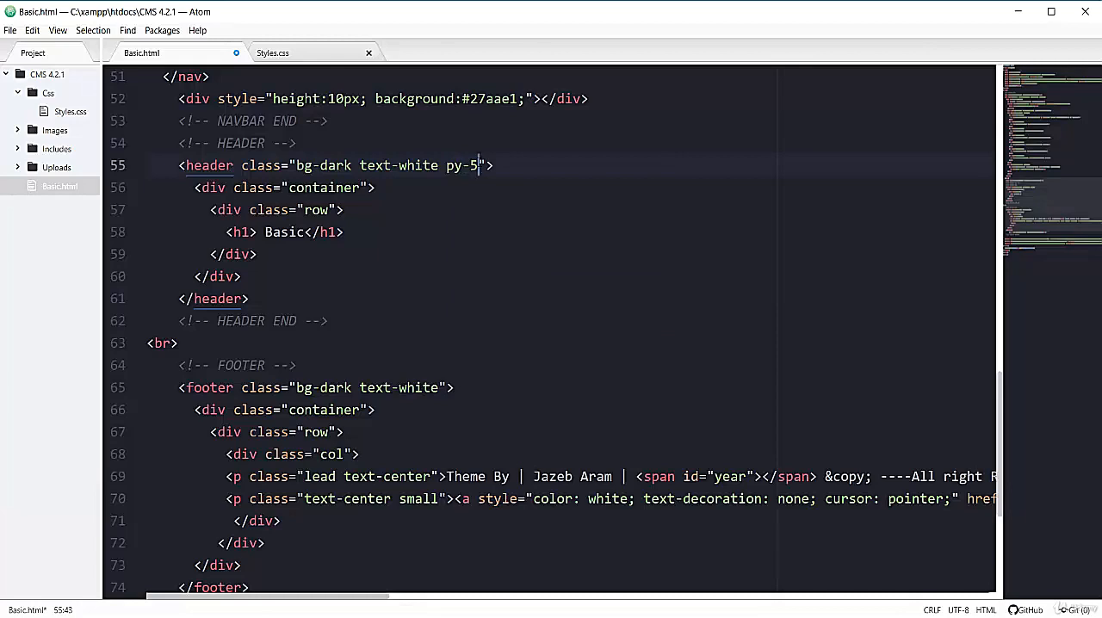
type("3")
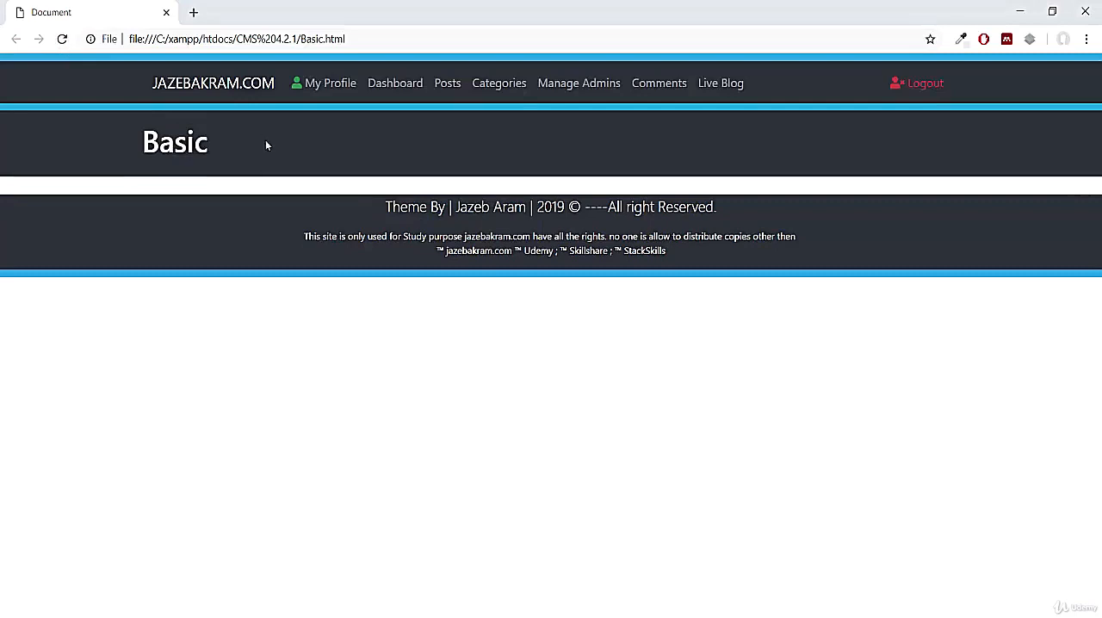
mouse_move(232, 270)
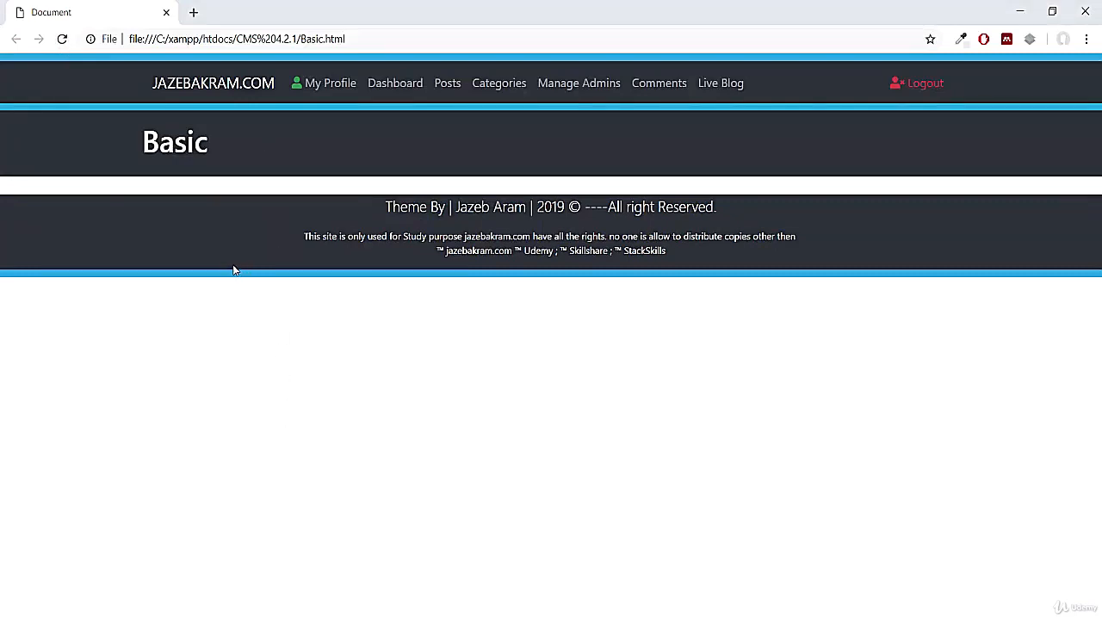
mouse_move(919, 169)
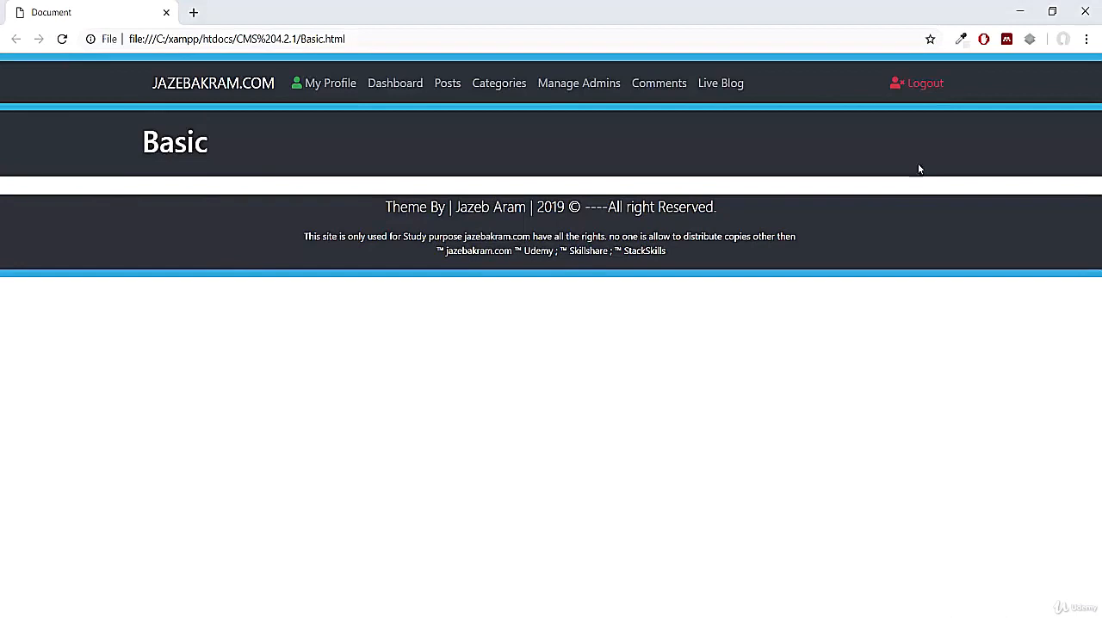
Inspect the Basic page to view the header element's py-3 padding styles
right_click(919, 168)
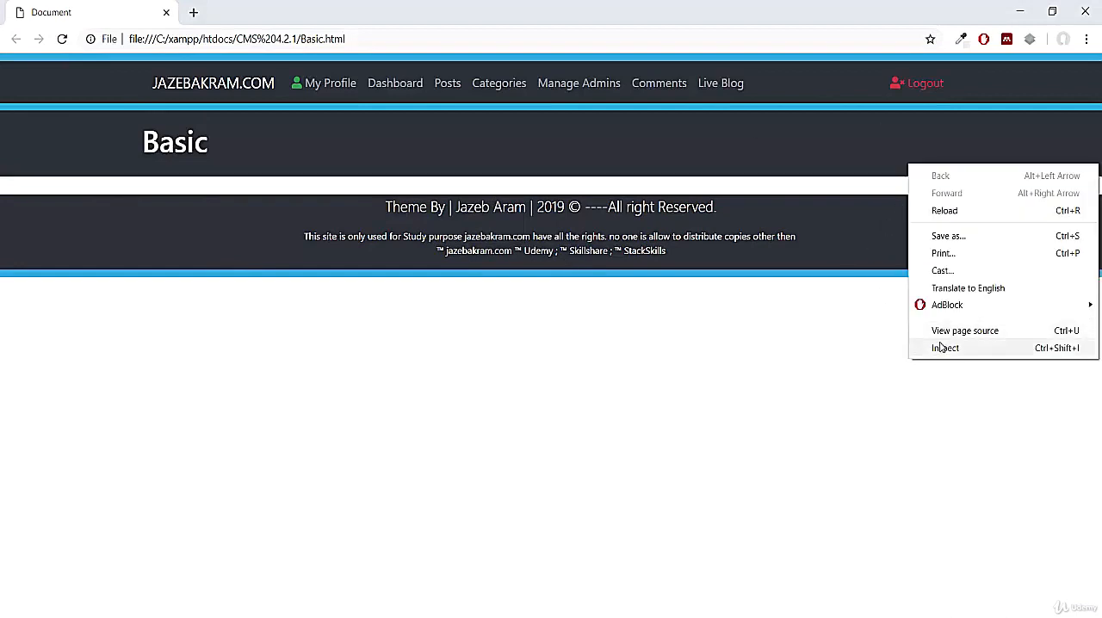
left_click(946, 348)
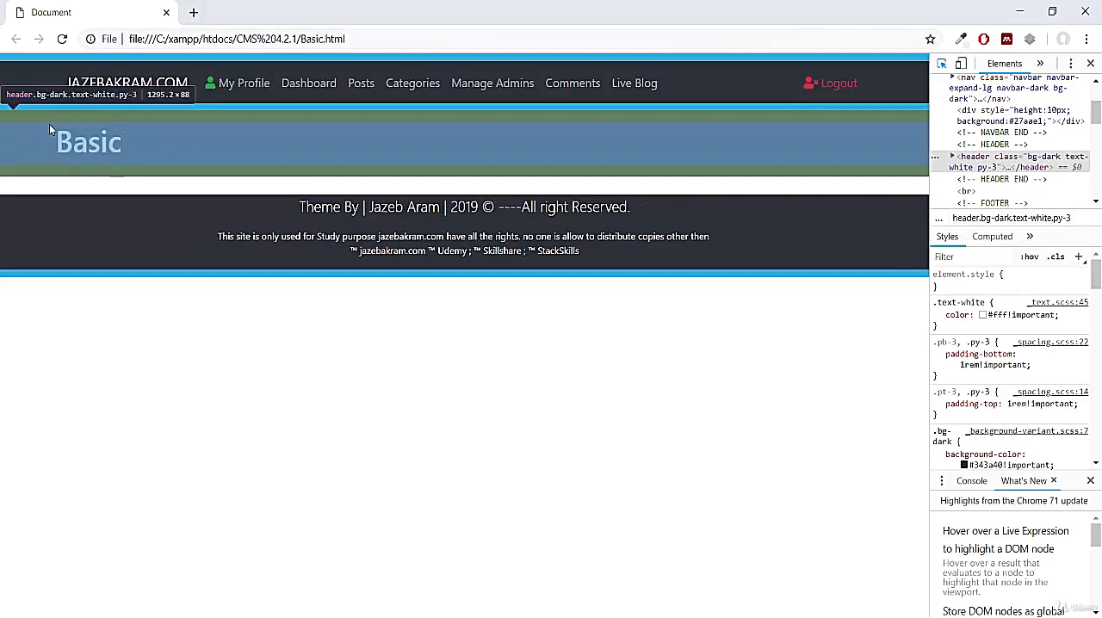
mouse_move(87, 142)
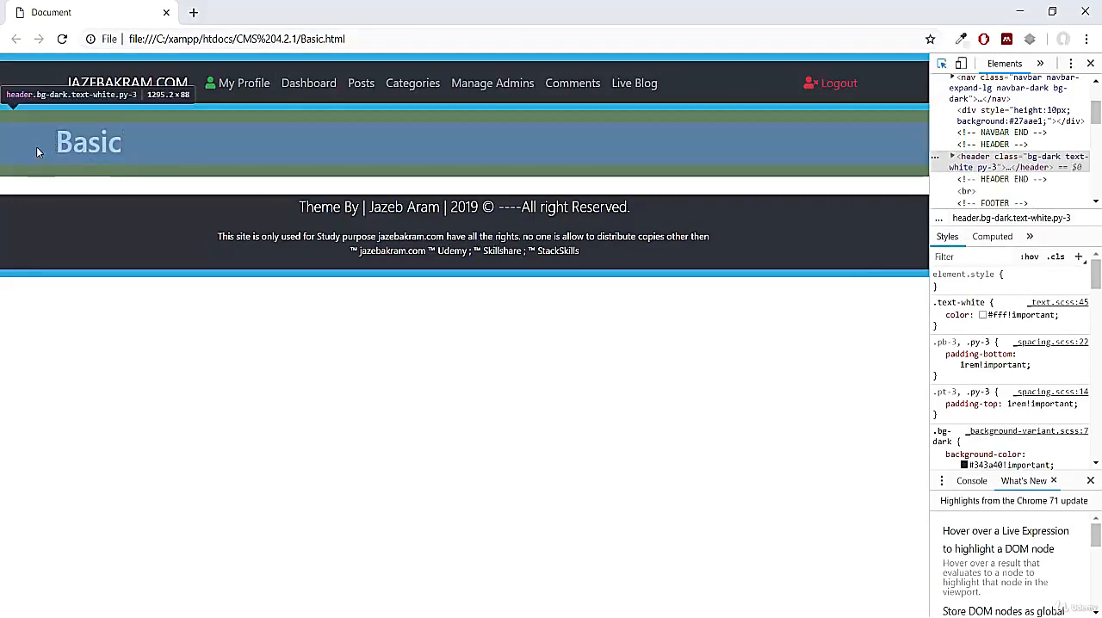
mouse_move(181, 155)
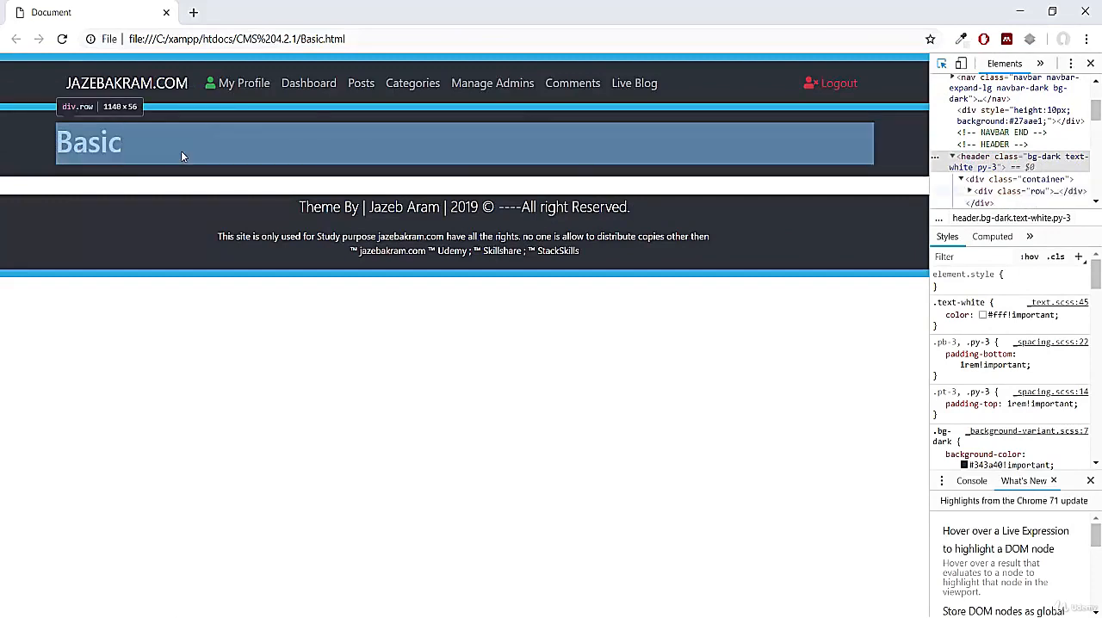
mouse_move(330, 164)
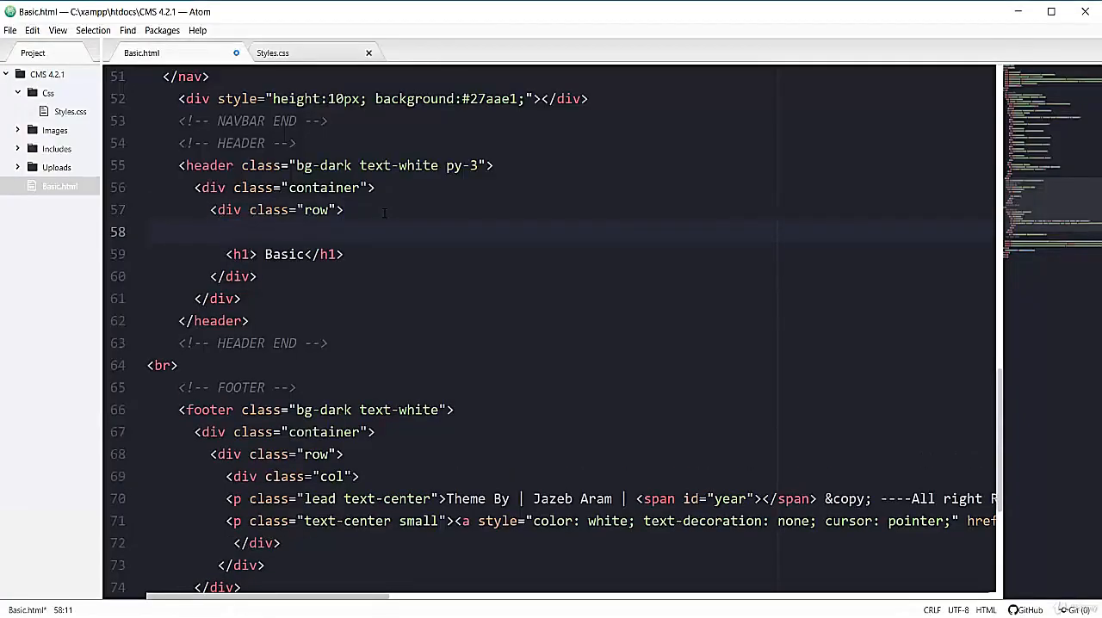
Wrap the Basic h1 in a div.col-md-12 inside the header row
type("div.")
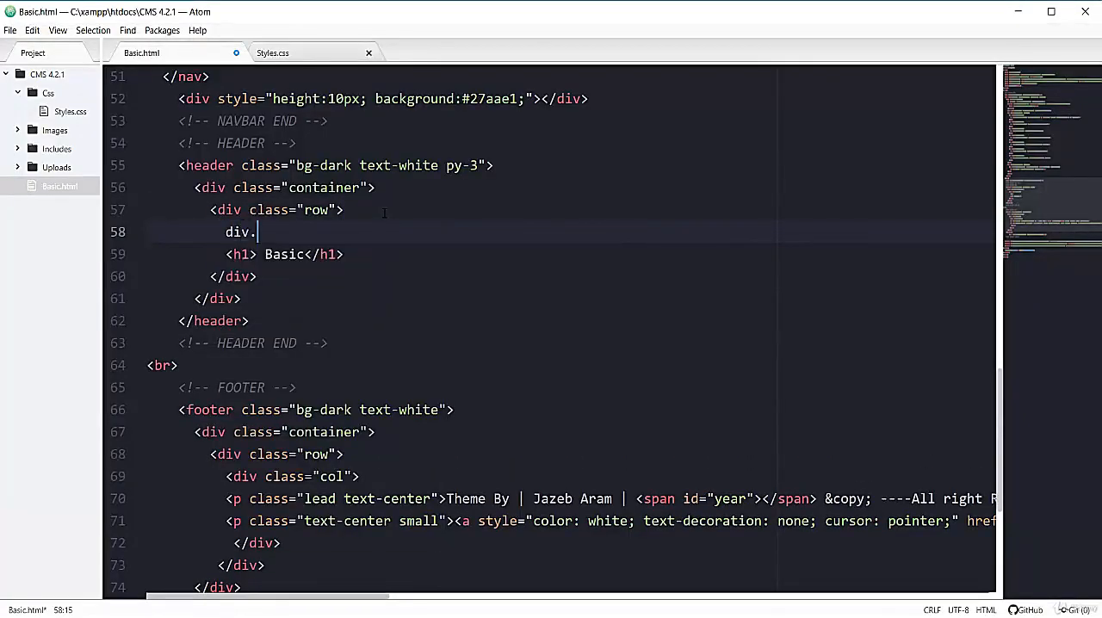
type("col-md-")
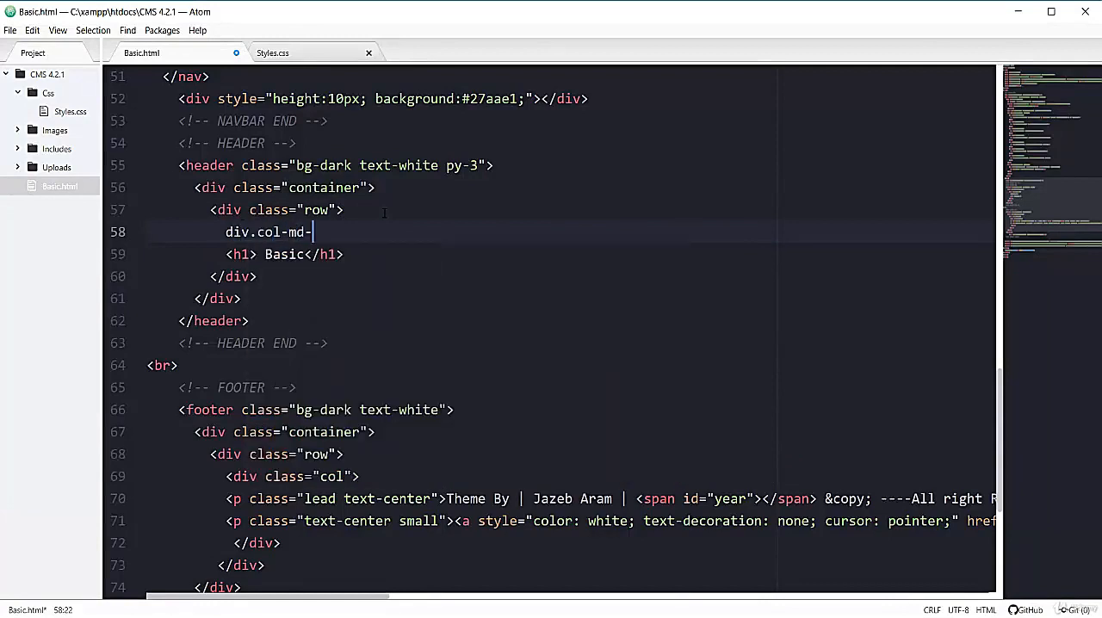
type("12\"></div>")
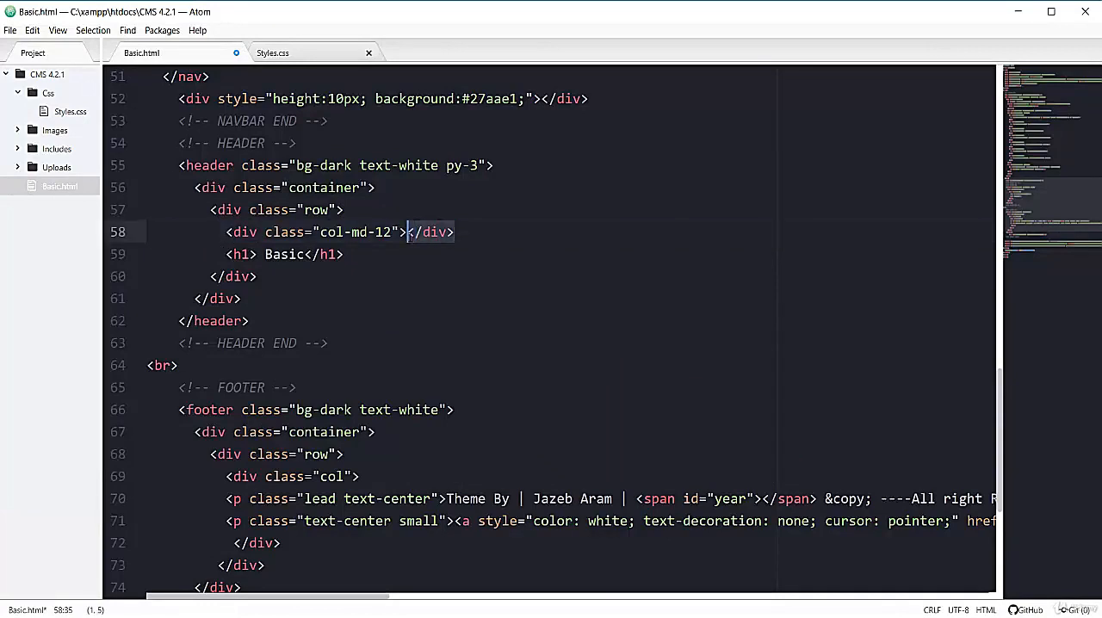
left_click(344, 254)
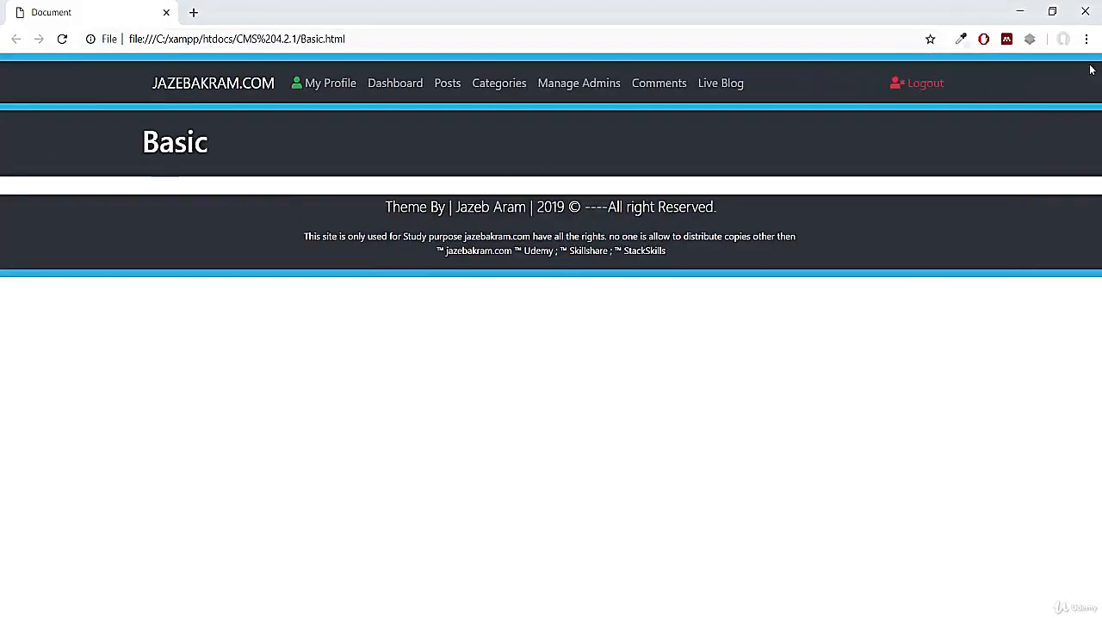
mouse_move(131, 126)
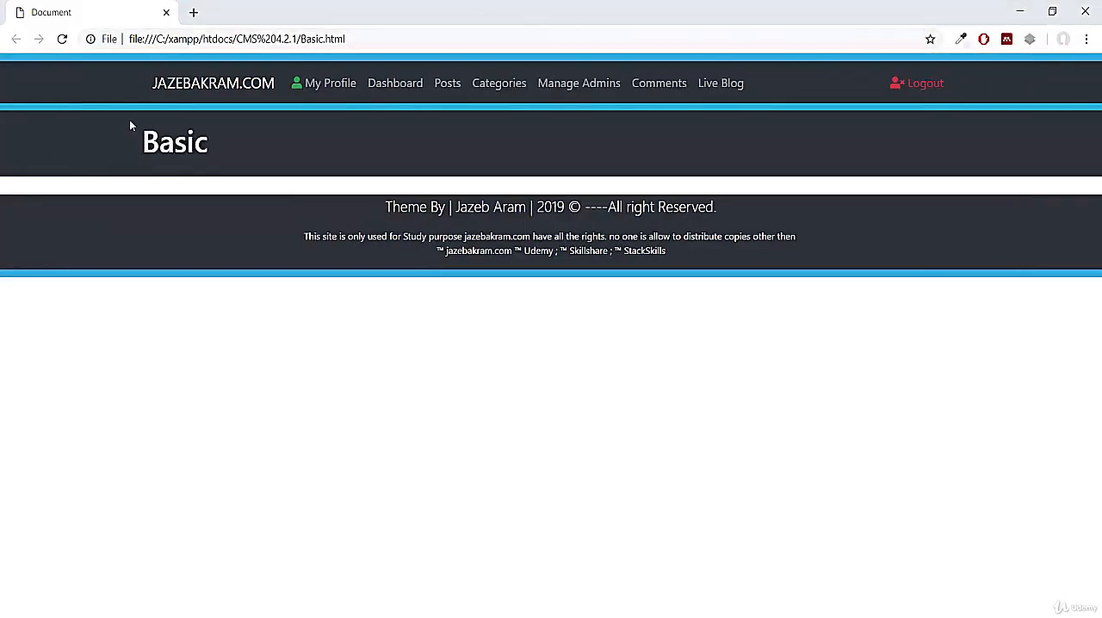
mouse_move(131, 146)
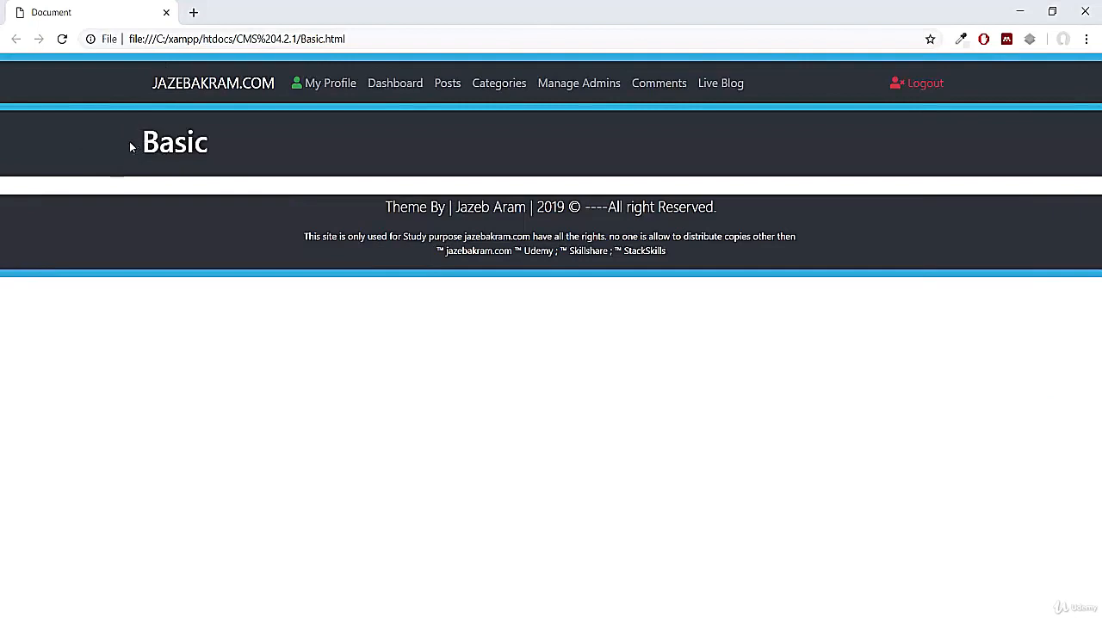
mouse_move(142, 142)
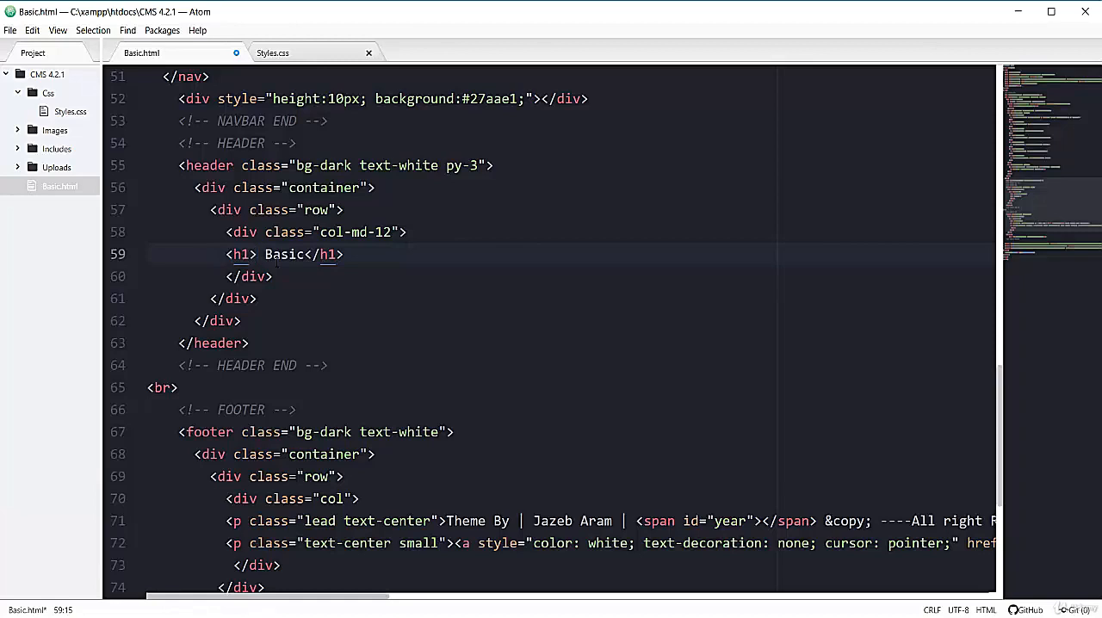
Insert a fa-text-height icon before 'Basic' in the h1 and reload Chrome to preview
type("<i class=\"fas fa-text-height\"></i>")
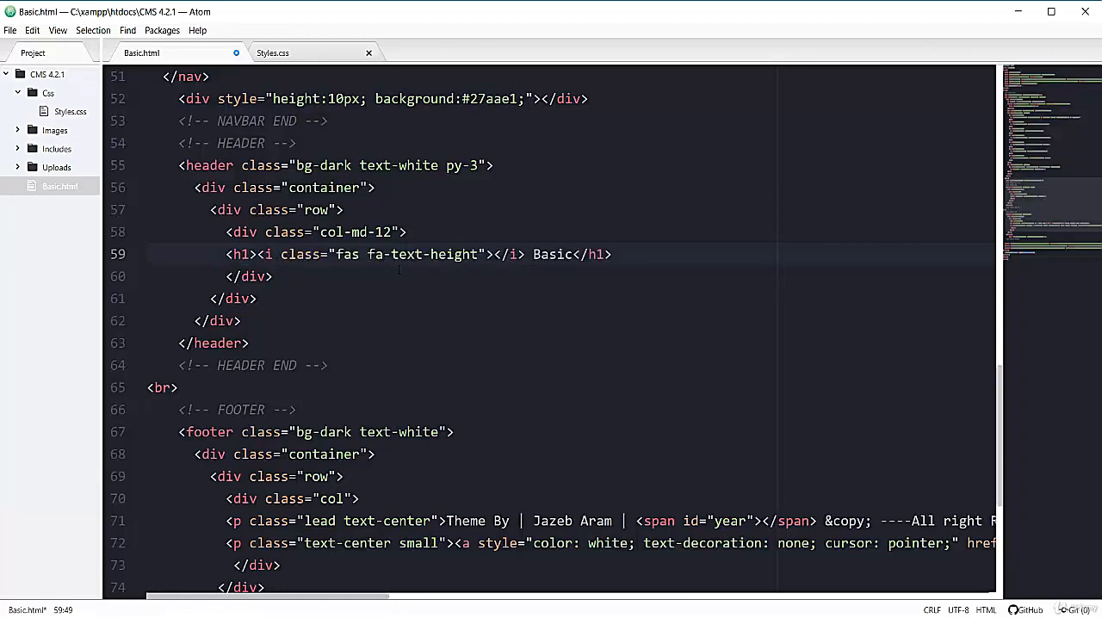
left_click(526, 254)
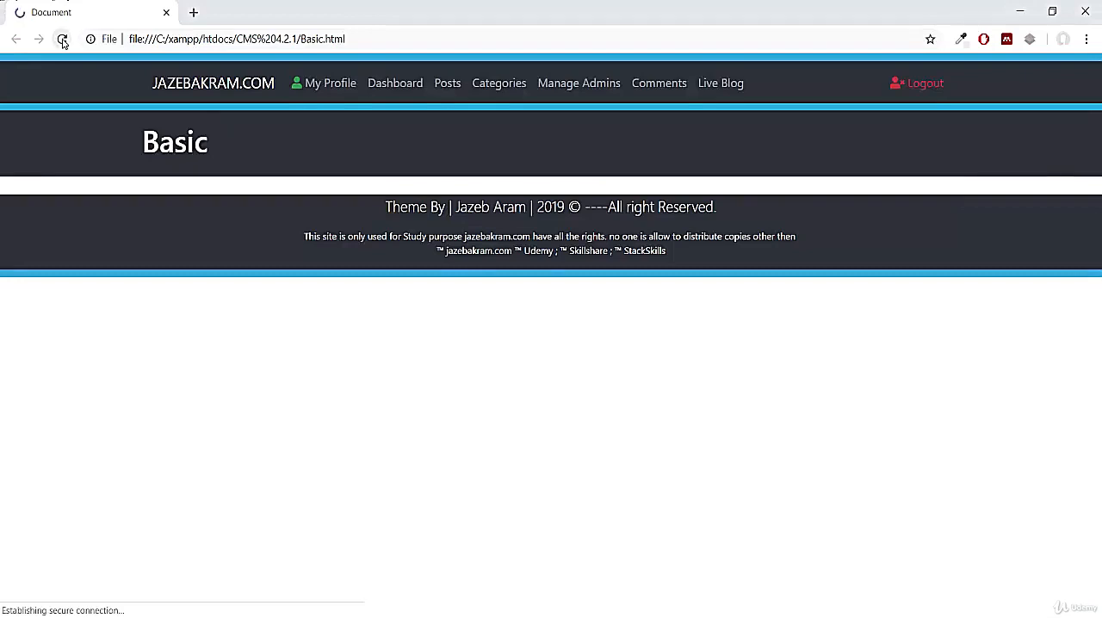
left_click(62, 39)
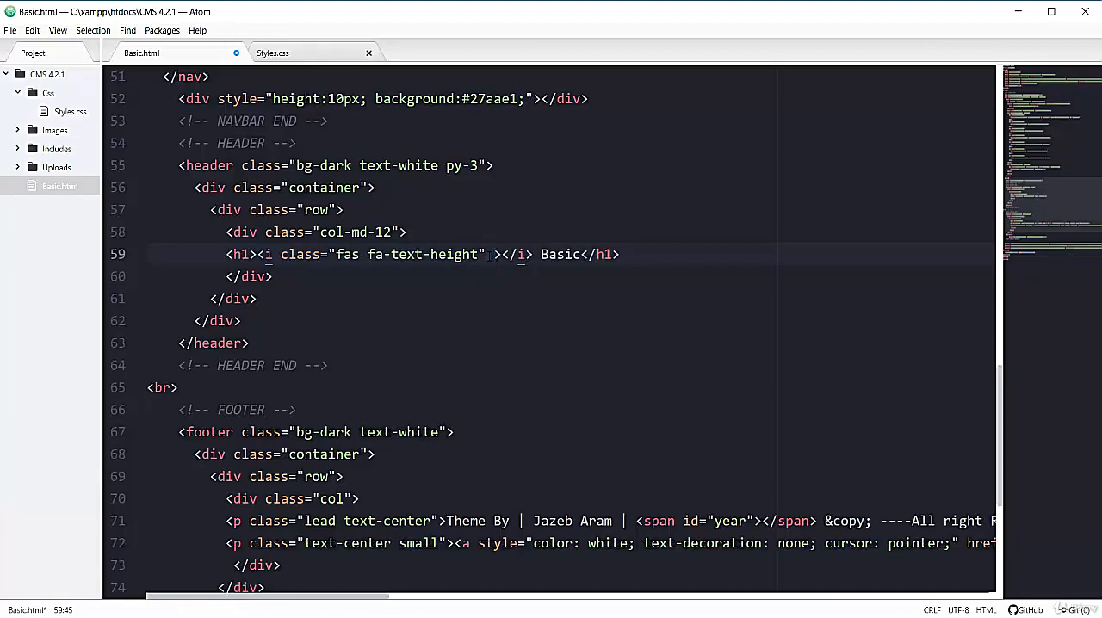
Give the heading's text-height <i> icon an inline color style, #27aae1 then yellow
type("style=")
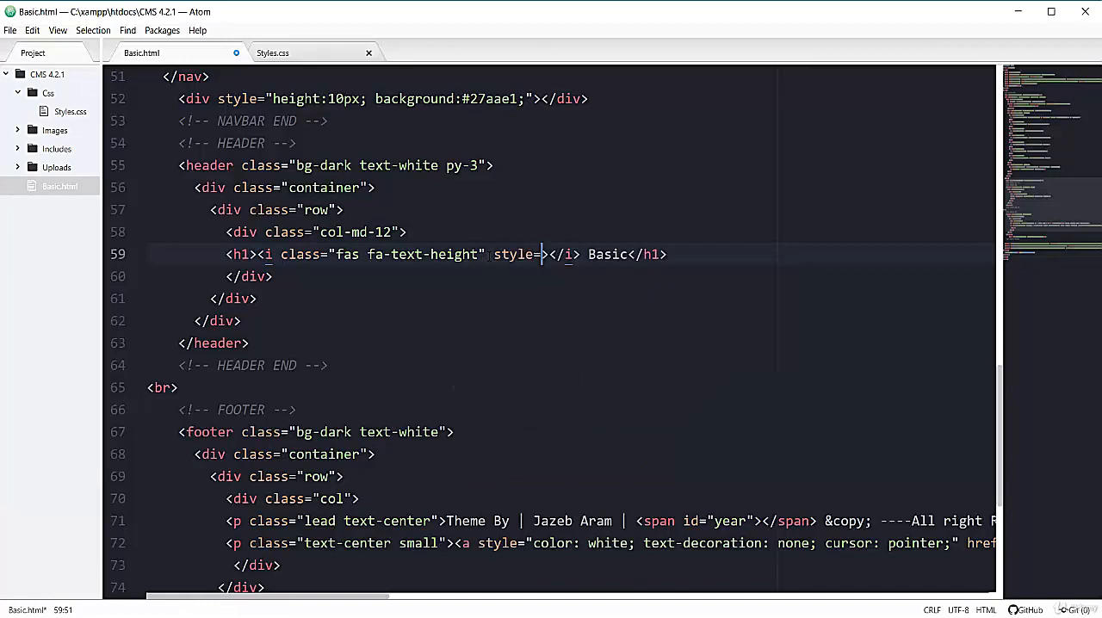
type("color\"")
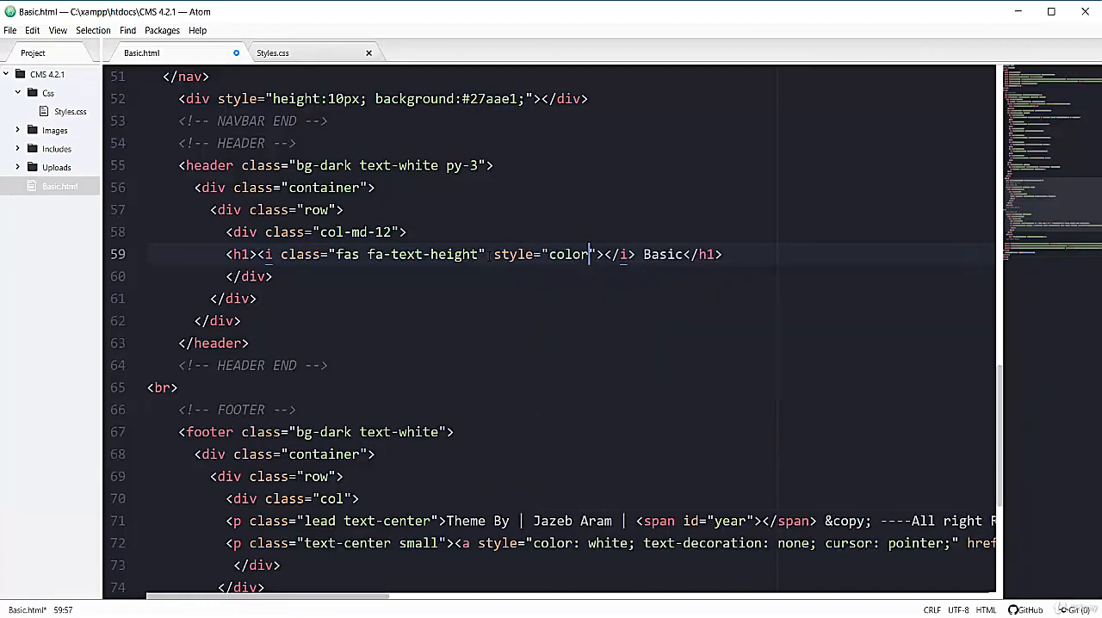
type(":27aa")
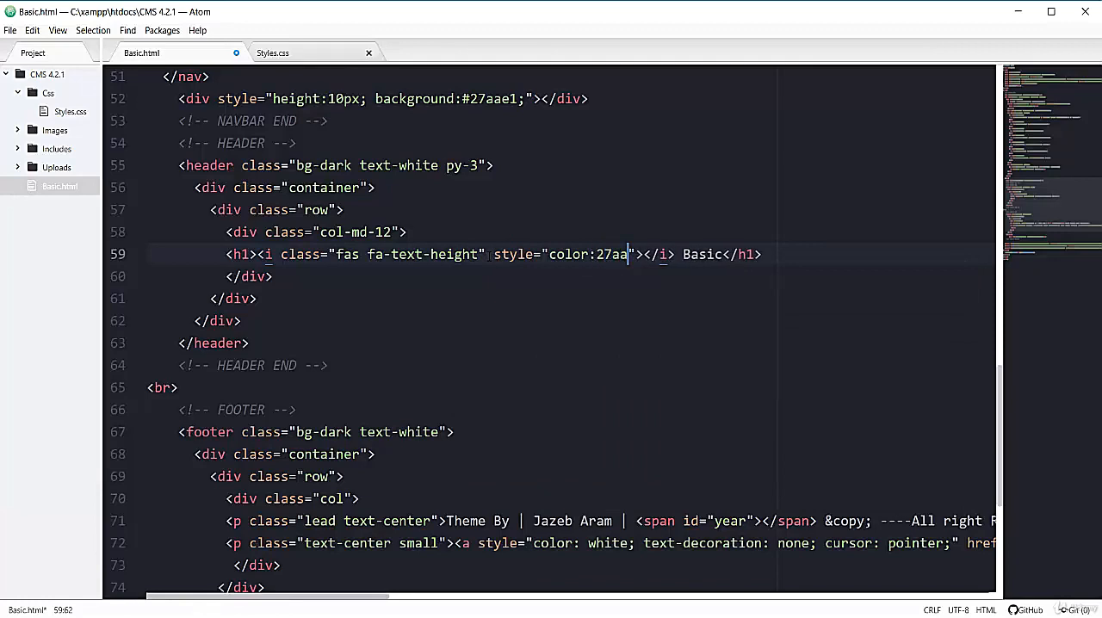
type("#27aae1;")
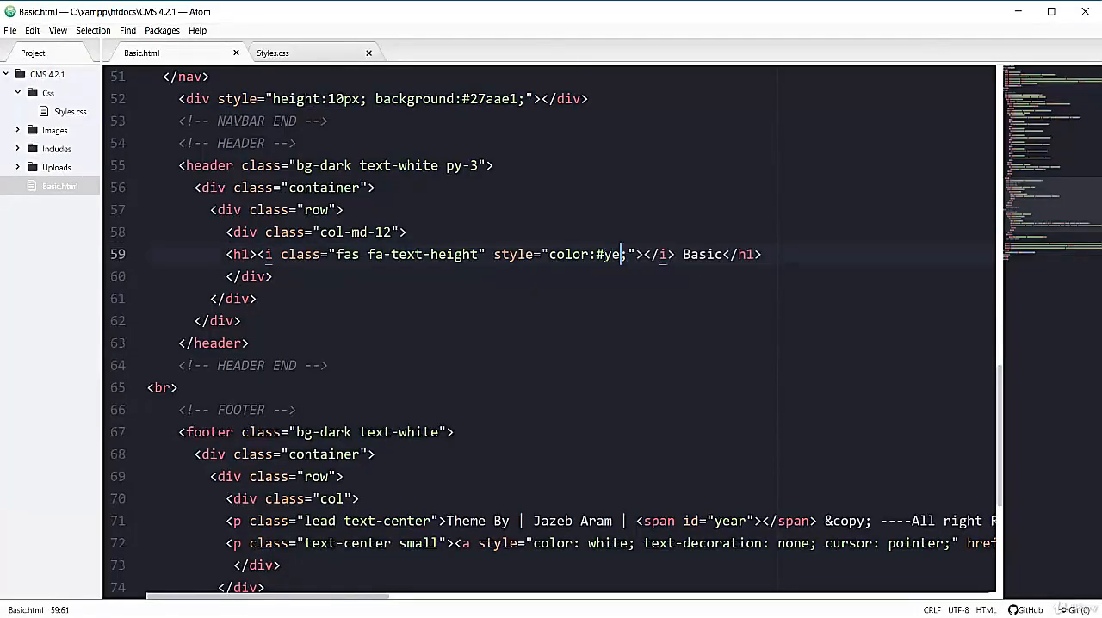
type("llow")
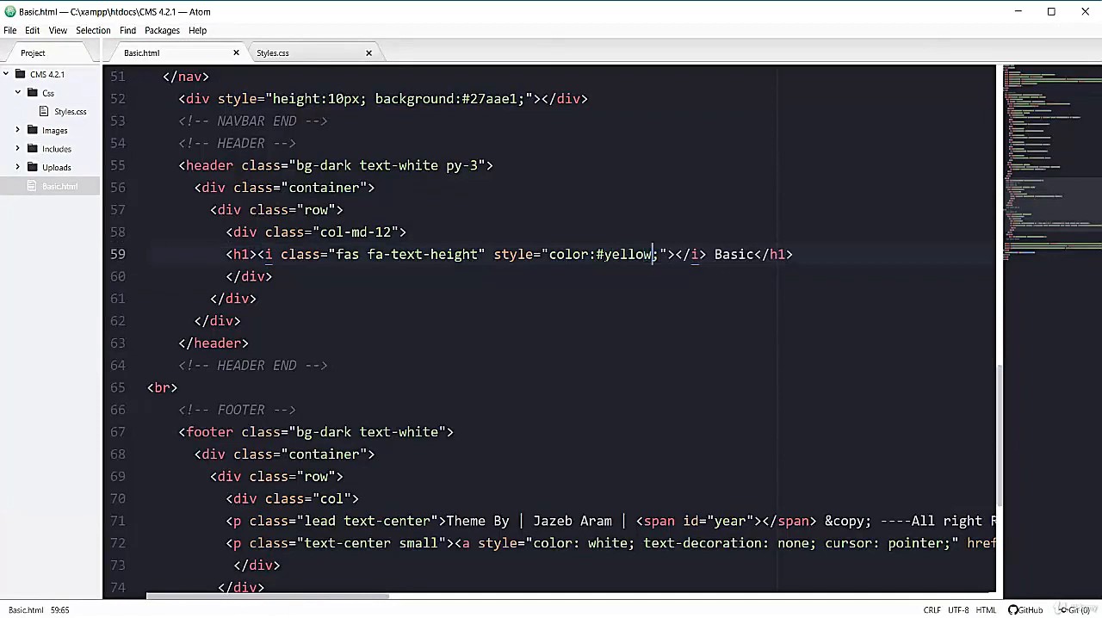
mouse_move(683, 212)
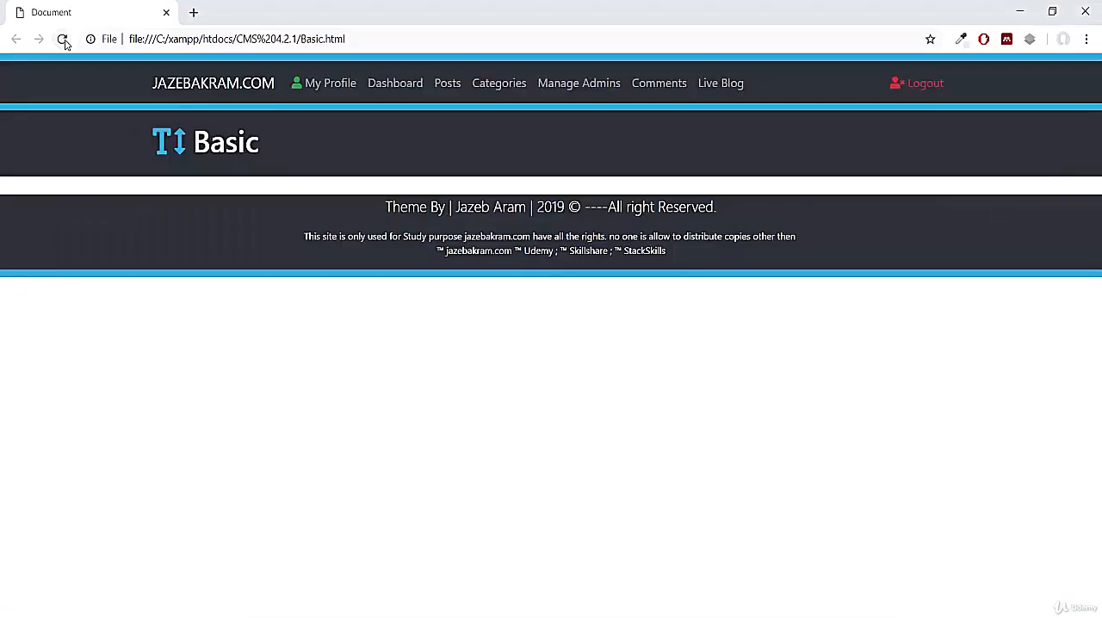
mouse_move(331, 82)
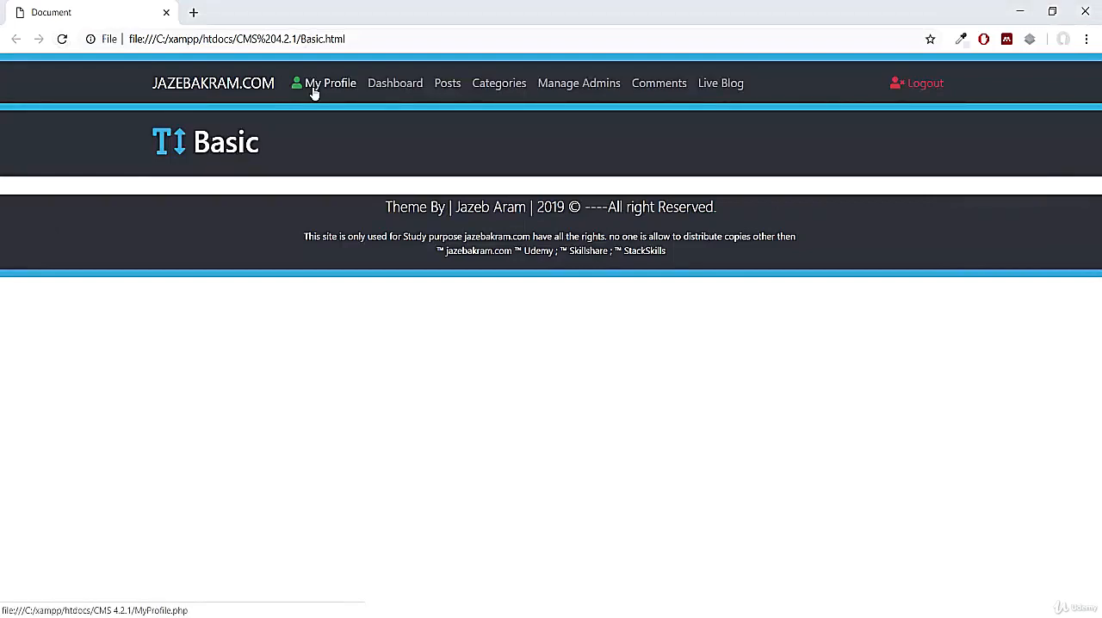
mouse_move(354, 126)
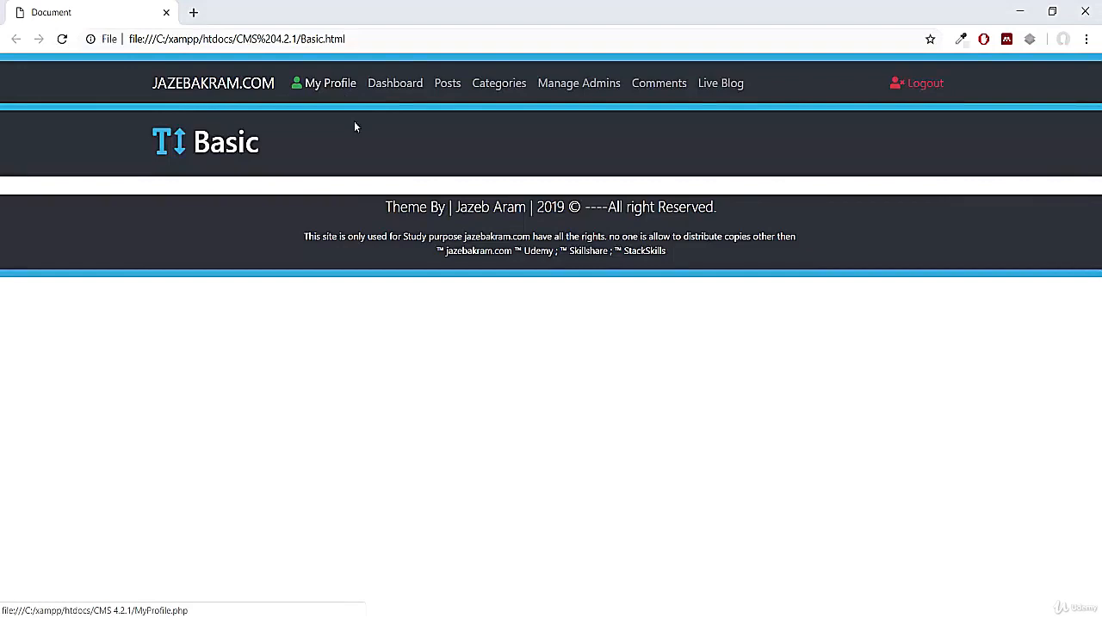
mouse_move(448, 83)
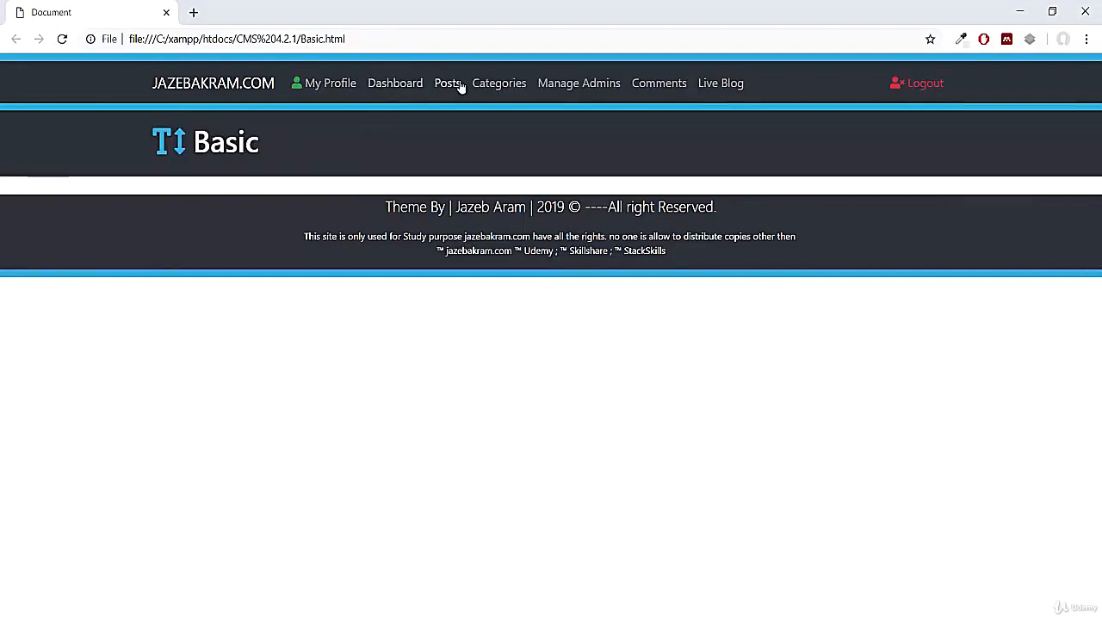
mouse_move(544, 266)
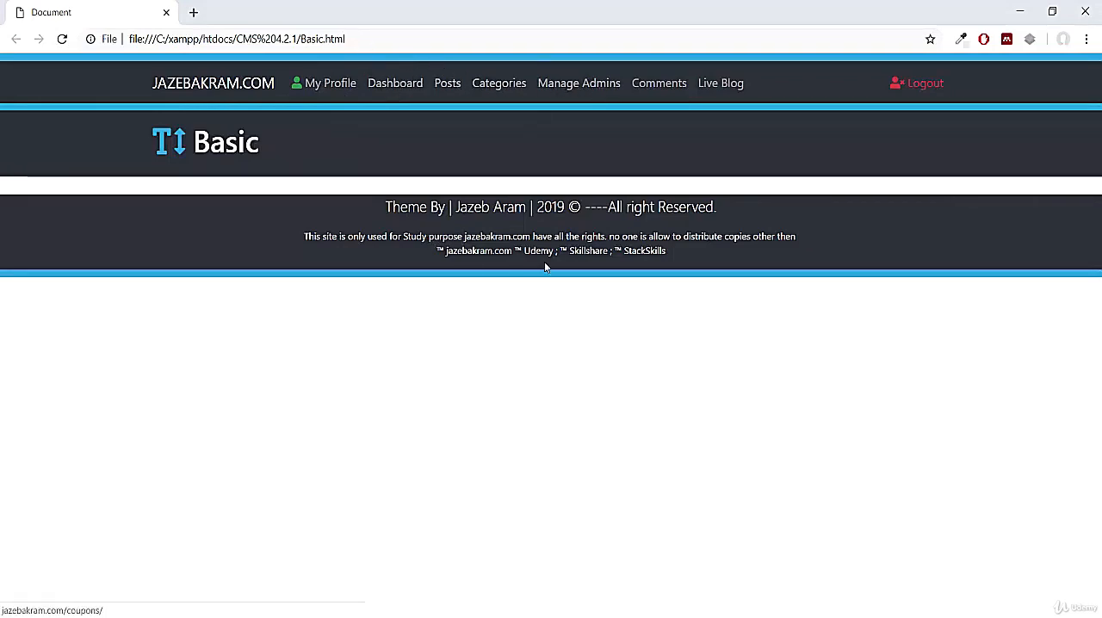
mouse_move(477, 188)
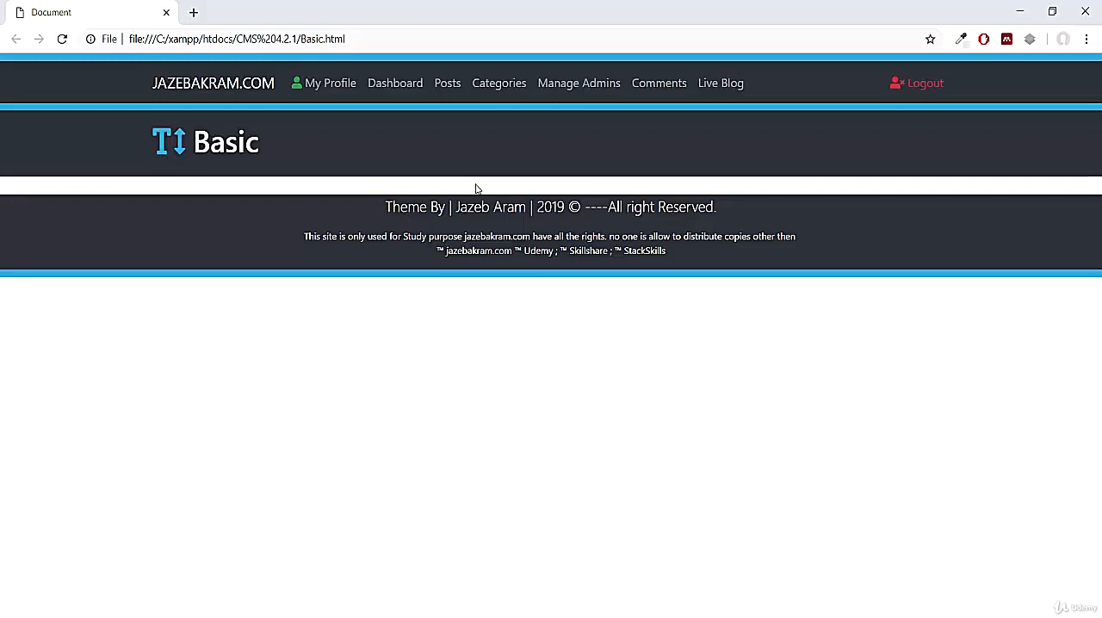
mouse_move(499, 83)
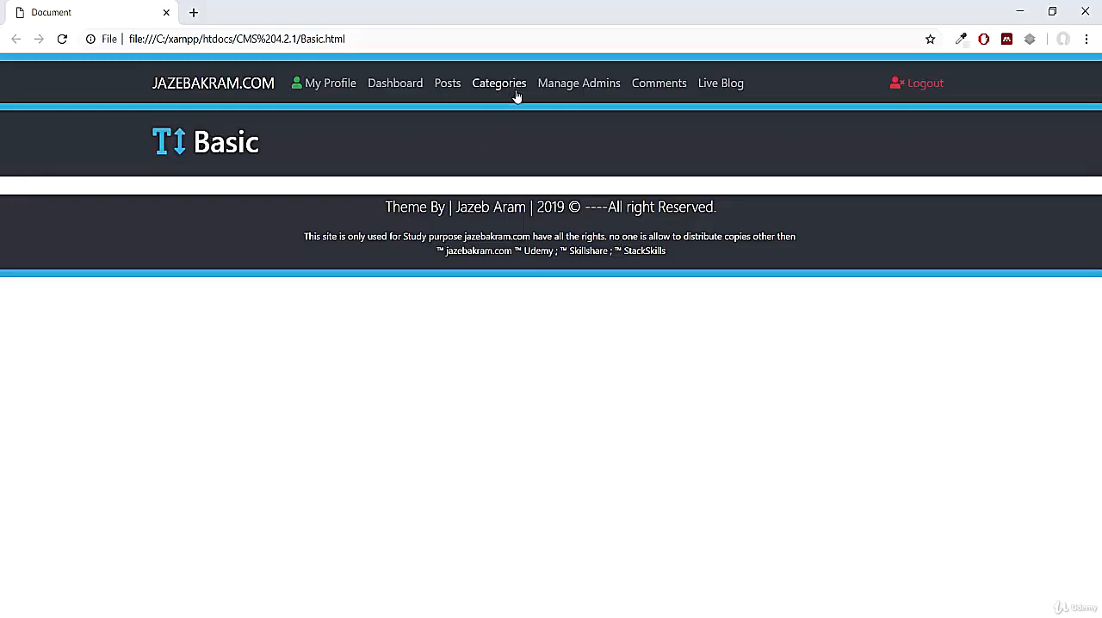